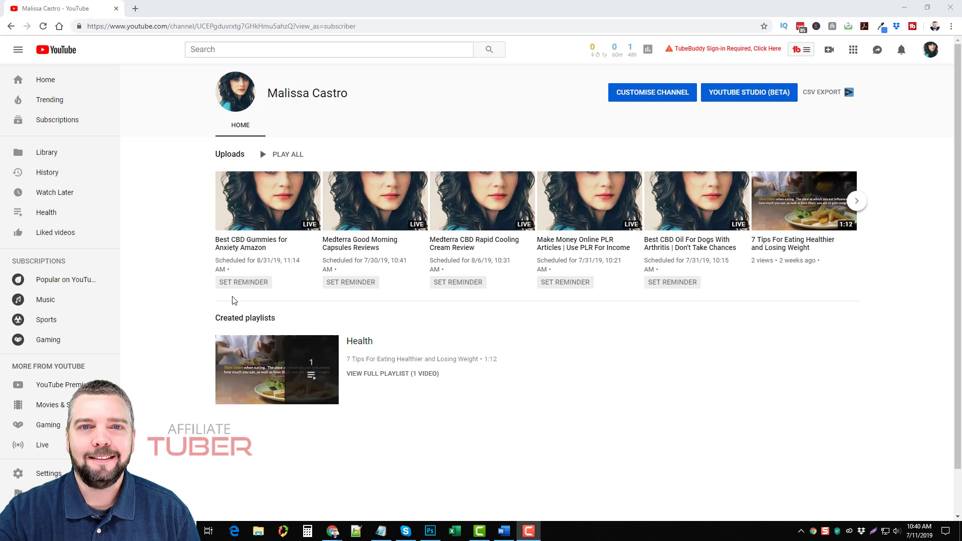
pyautogui.moveTo(375, 264)
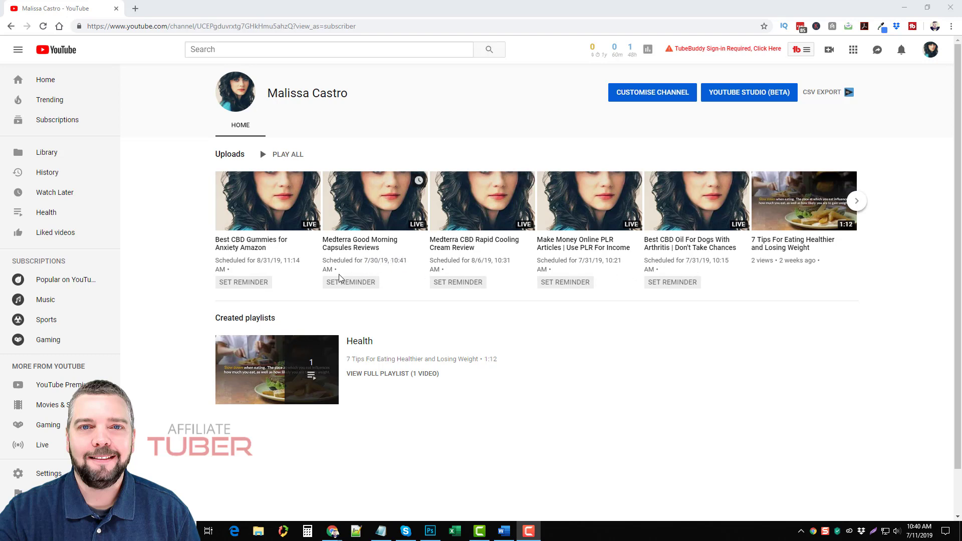
pyautogui.moveTo(738, 295)
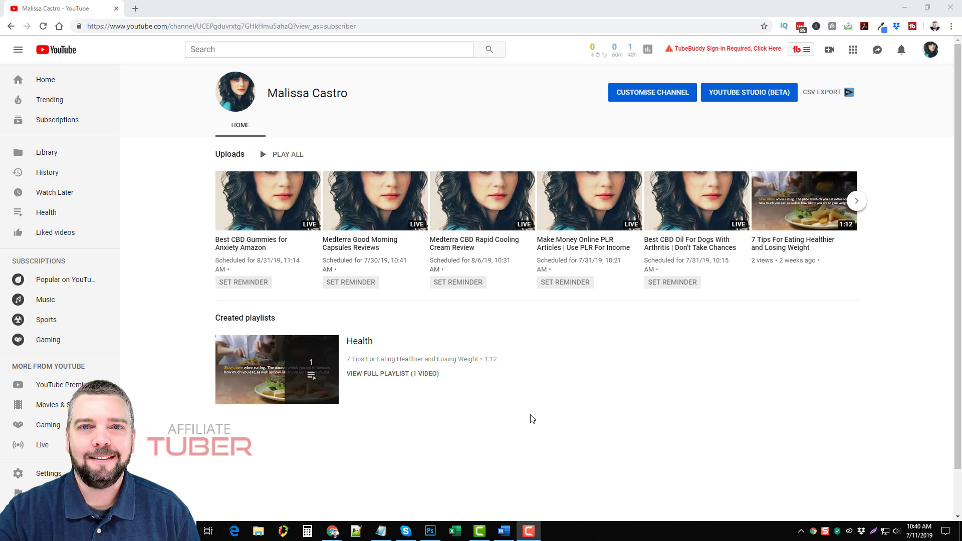
pyautogui.moveTo(541, 422)
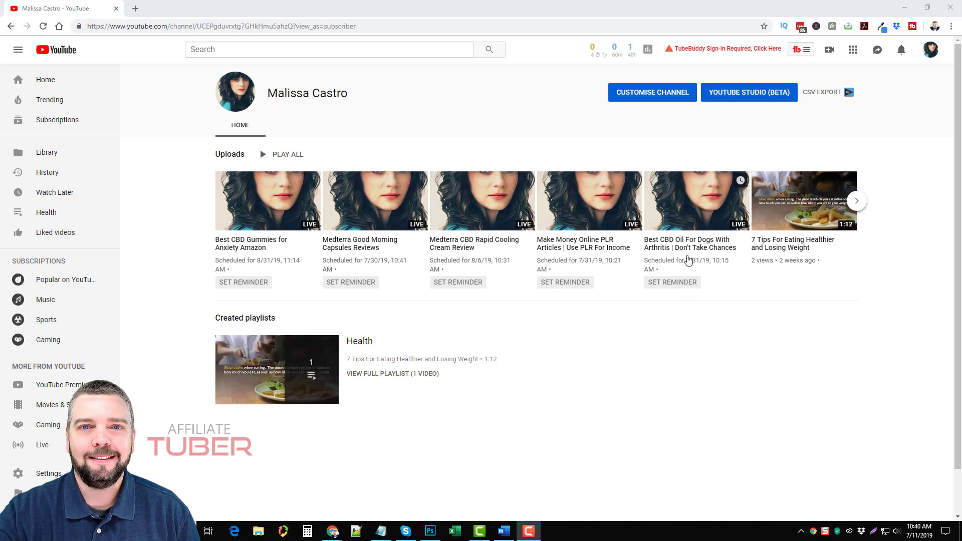
pyautogui.moveTo(648, 269)
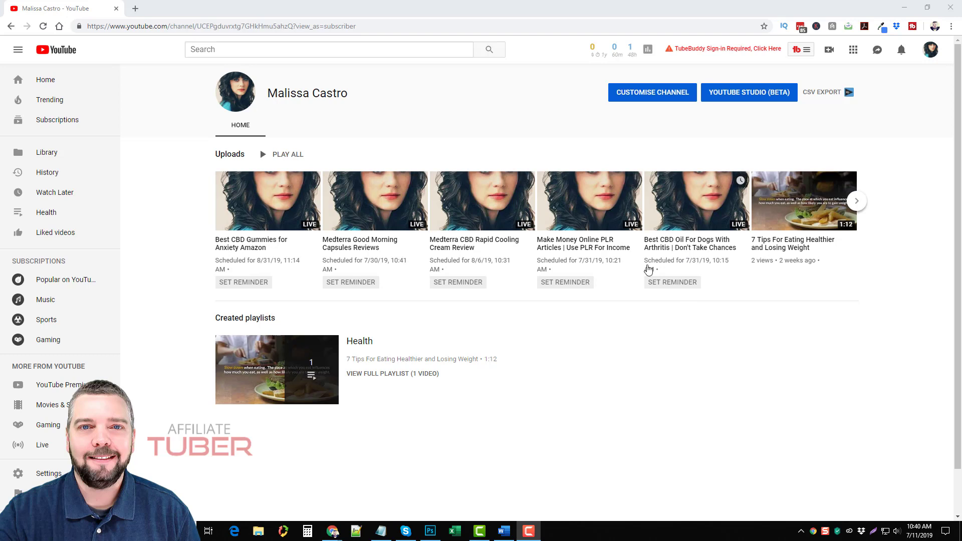
pyautogui.moveTo(393, 365)
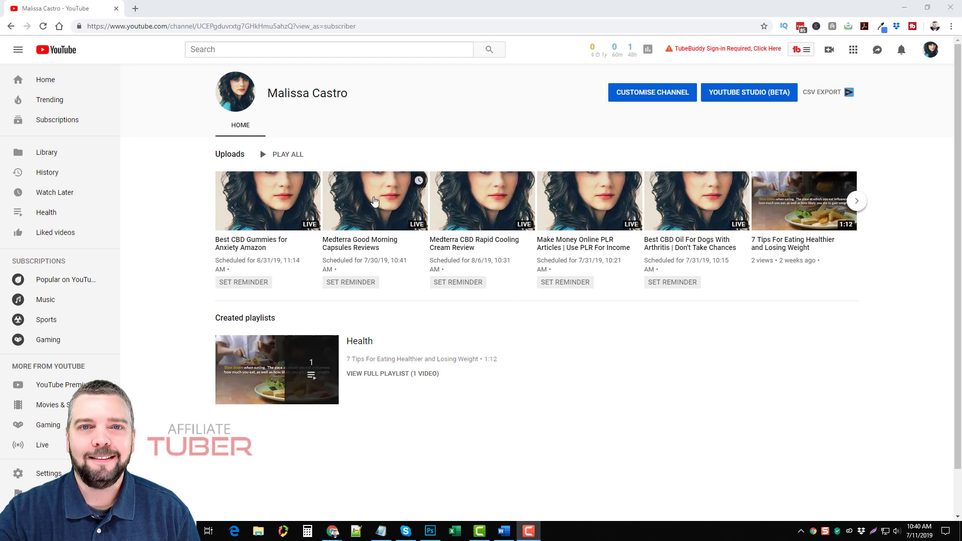
# - Open the scheduled Medterra Good Morning Capsules Reviews premiere and expand its full description
pyautogui.click(374, 200)
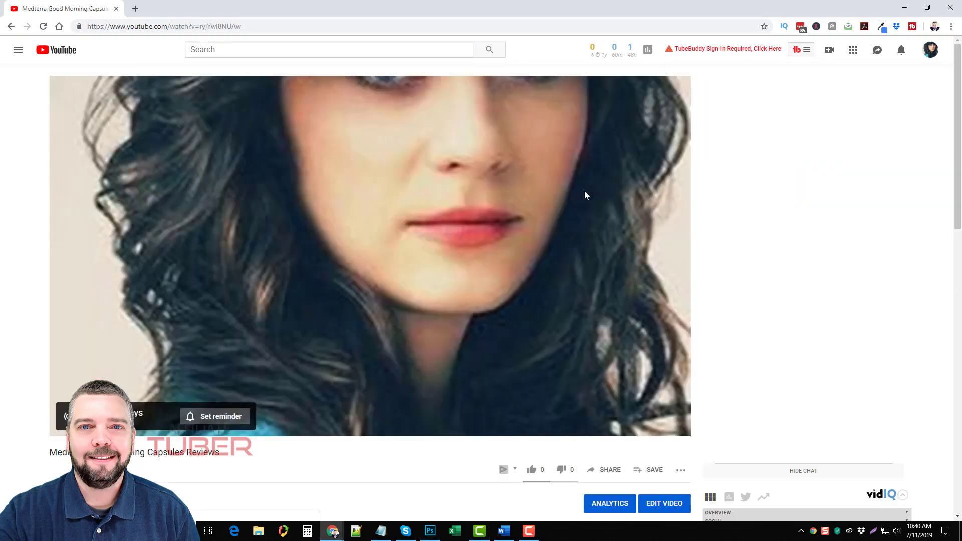
pyautogui.scroll(-3)
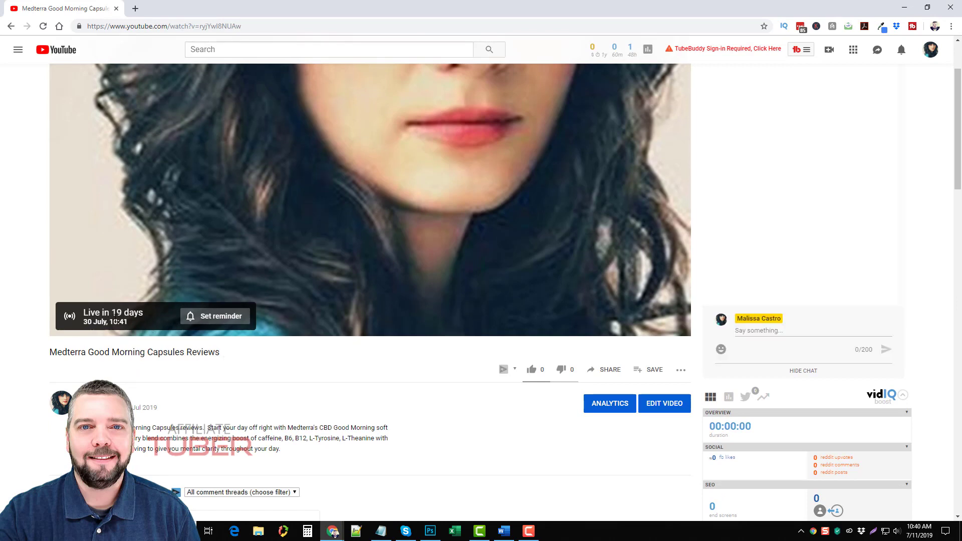
pyautogui.moveTo(462, 172)
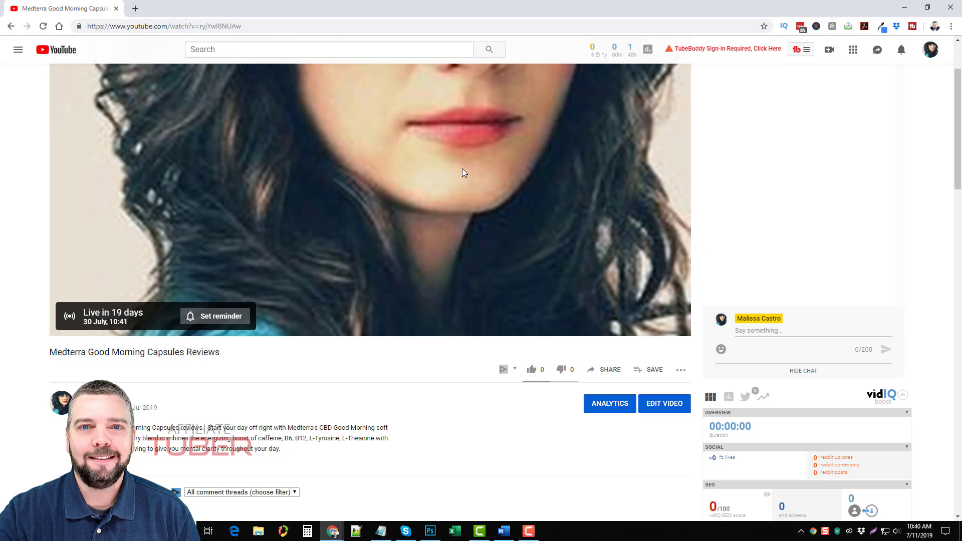
pyautogui.scroll(-3)
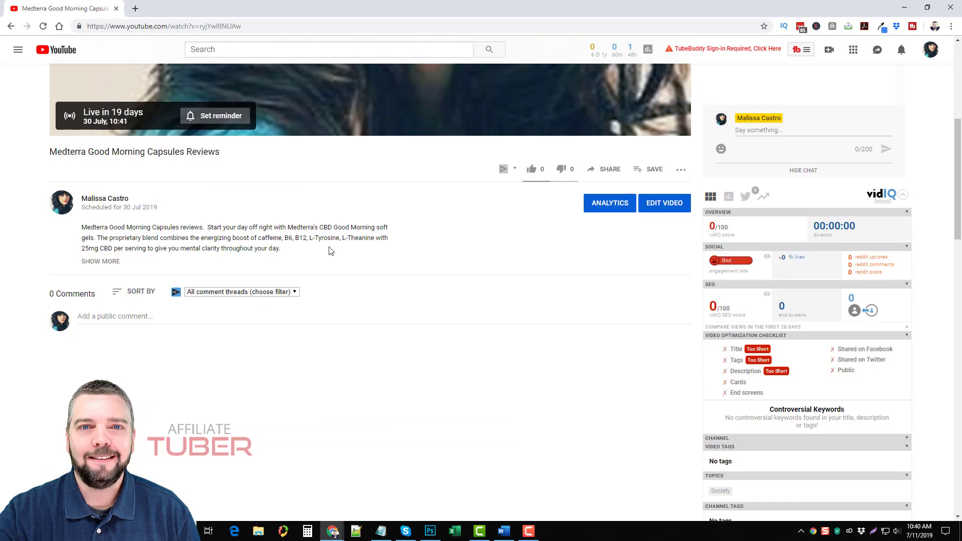
pyautogui.click(100, 261)
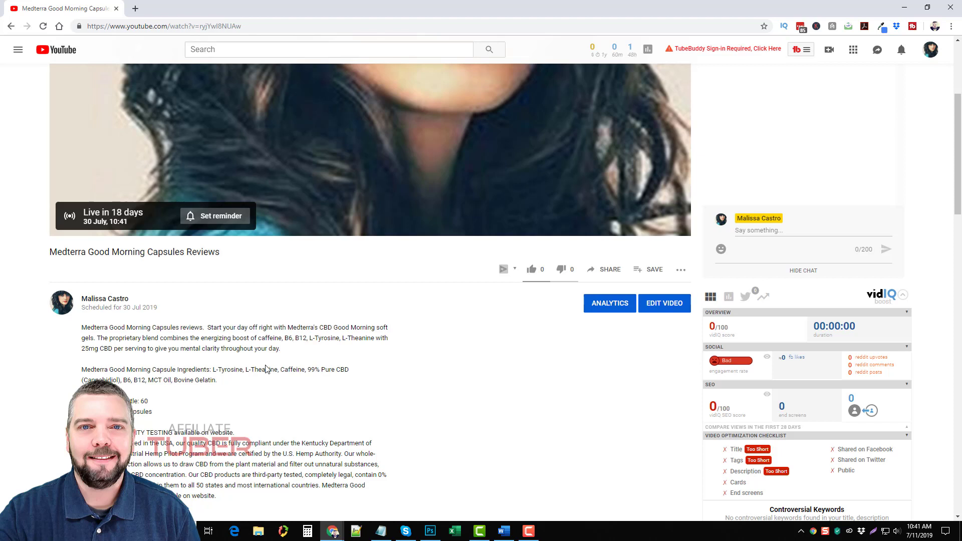
pyautogui.moveTo(280, 376)
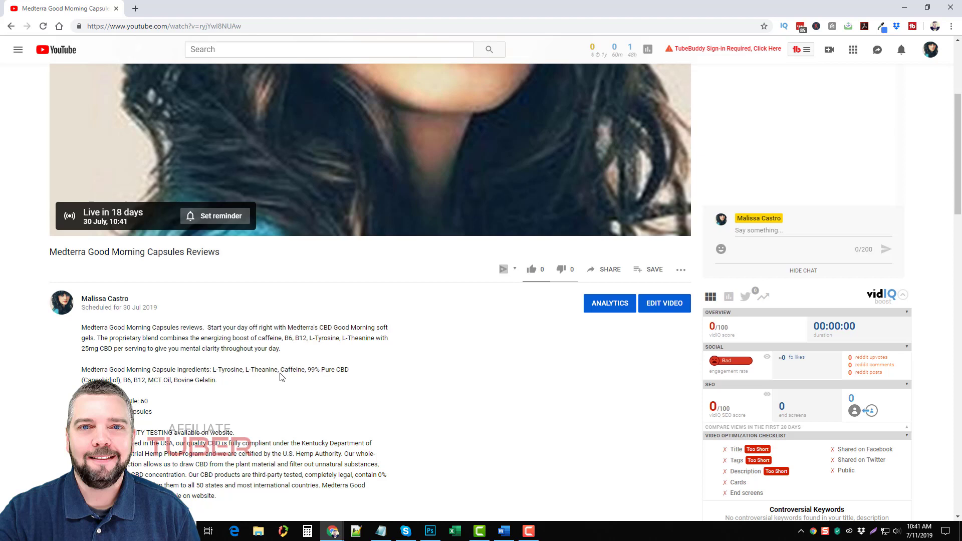
pyautogui.moveTo(296, 393)
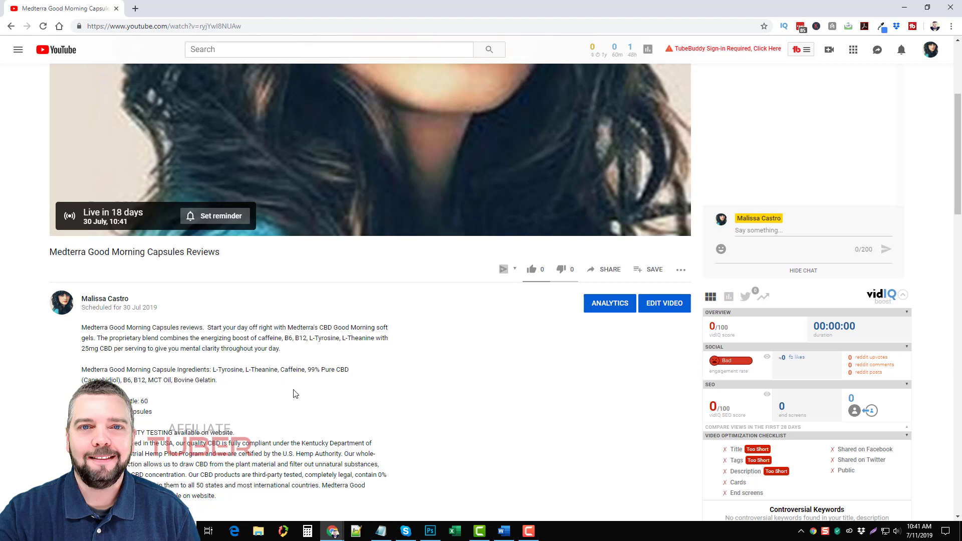
pyautogui.moveTo(389, 398)
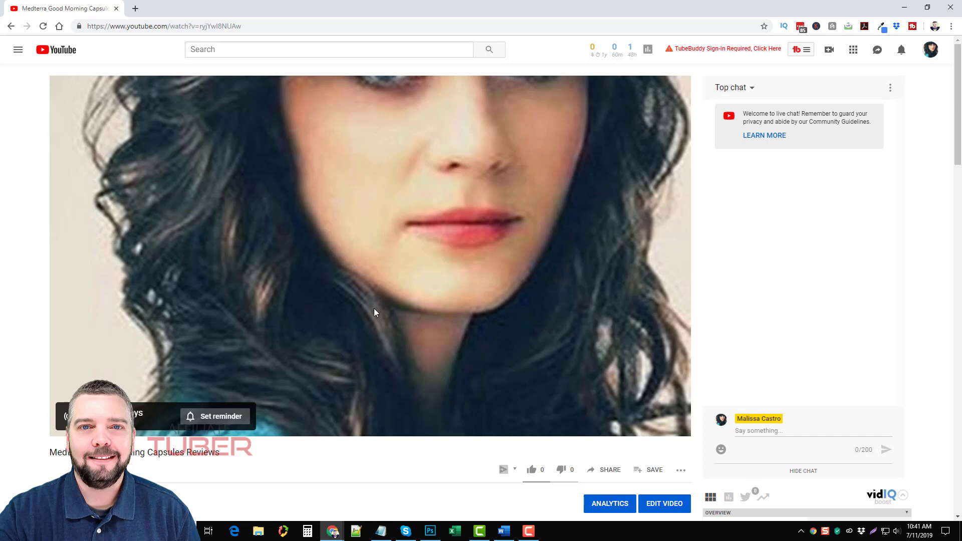
pyautogui.moveTo(432, 345)
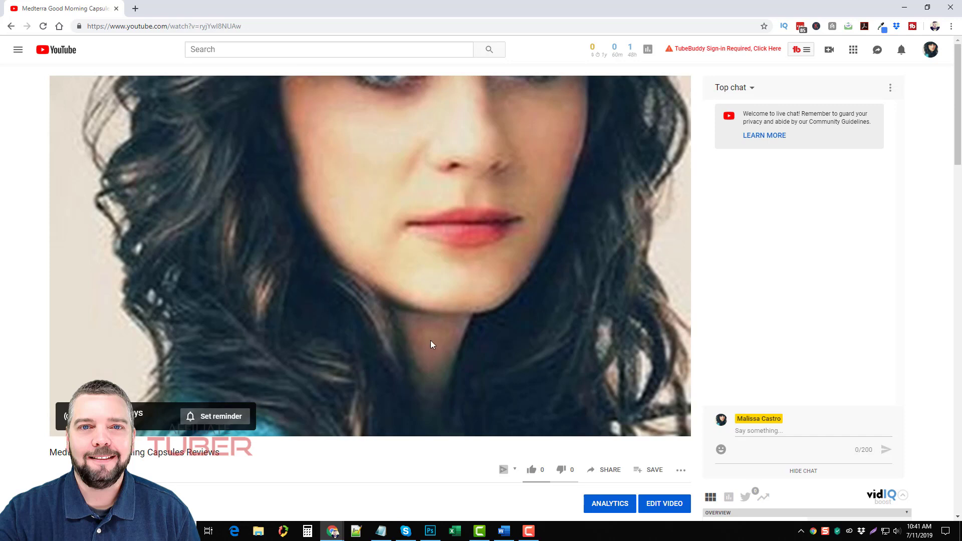
pyautogui.moveTo(37, 267)
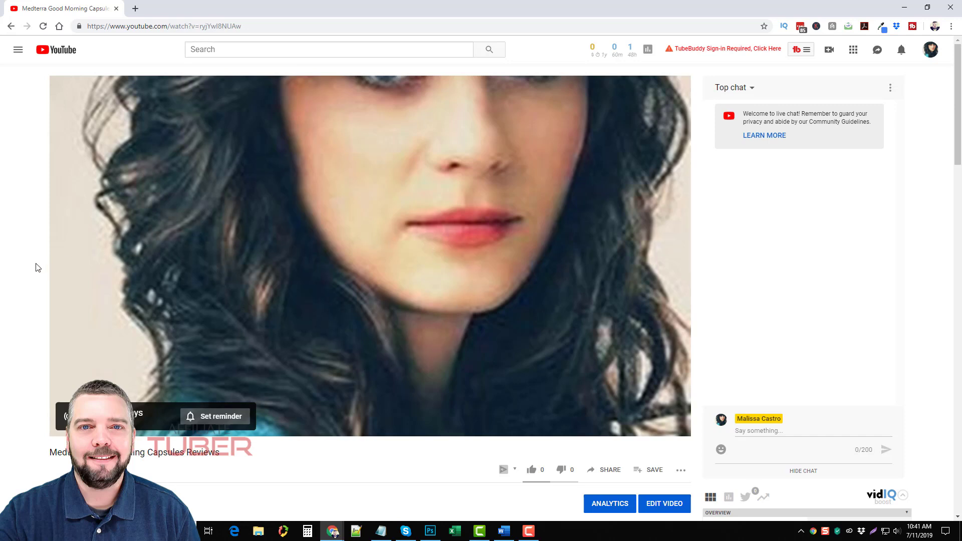
pyautogui.moveTo(176, 263)
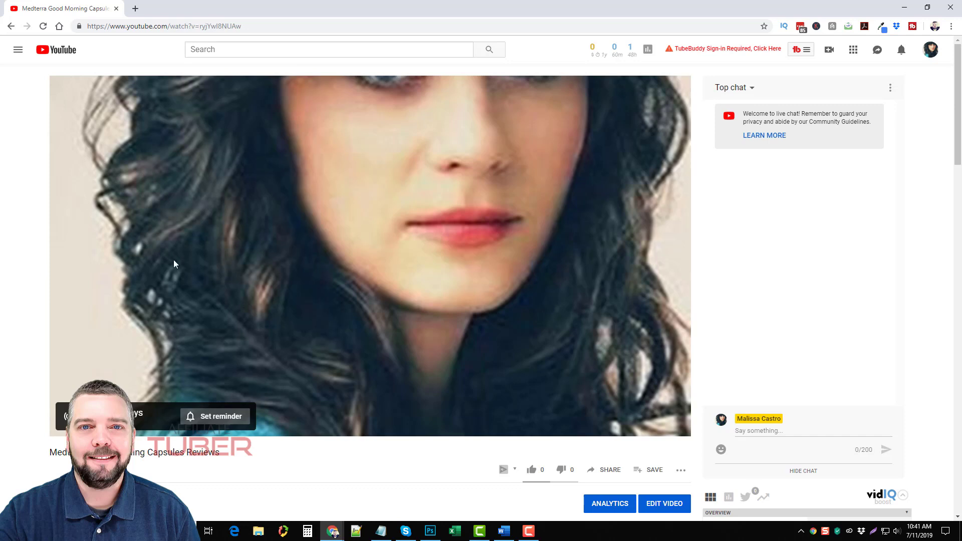
pyautogui.moveTo(40, 315)
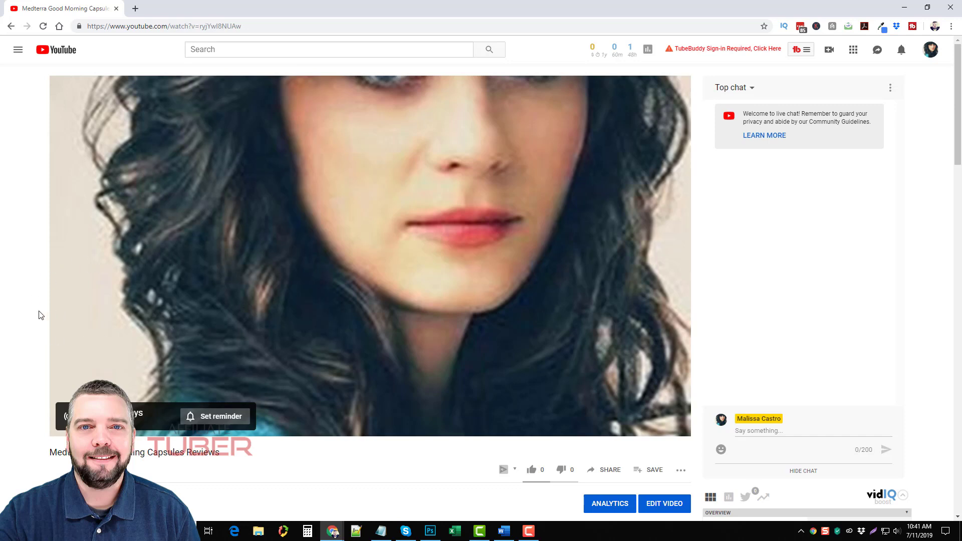
pyautogui.moveTo(271, 308)
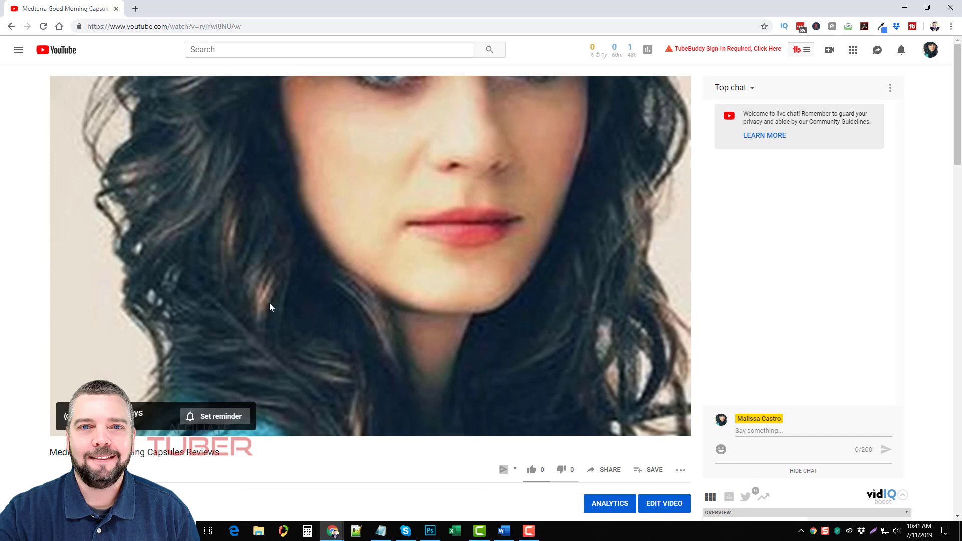
pyautogui.moveTo(55, 259)
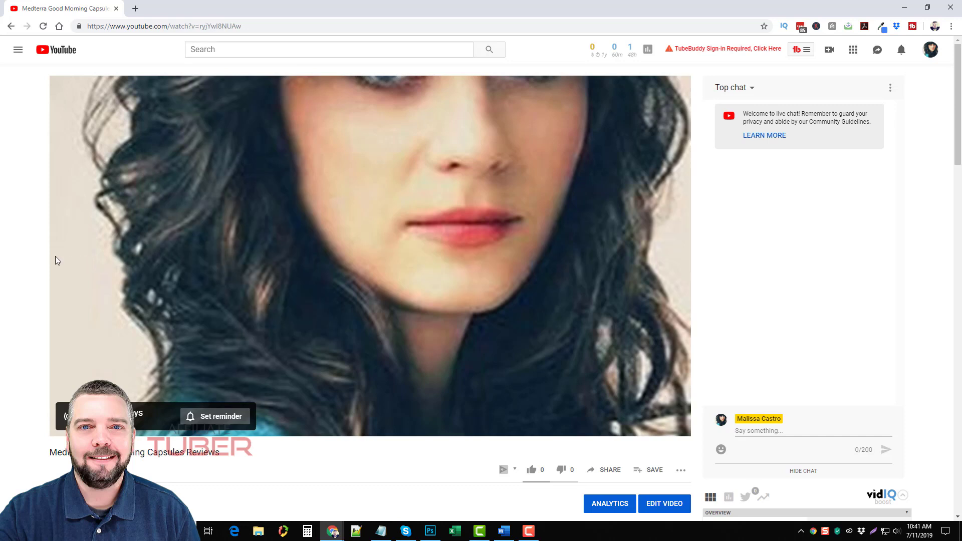
pyautogui.moveTo(20, 383)
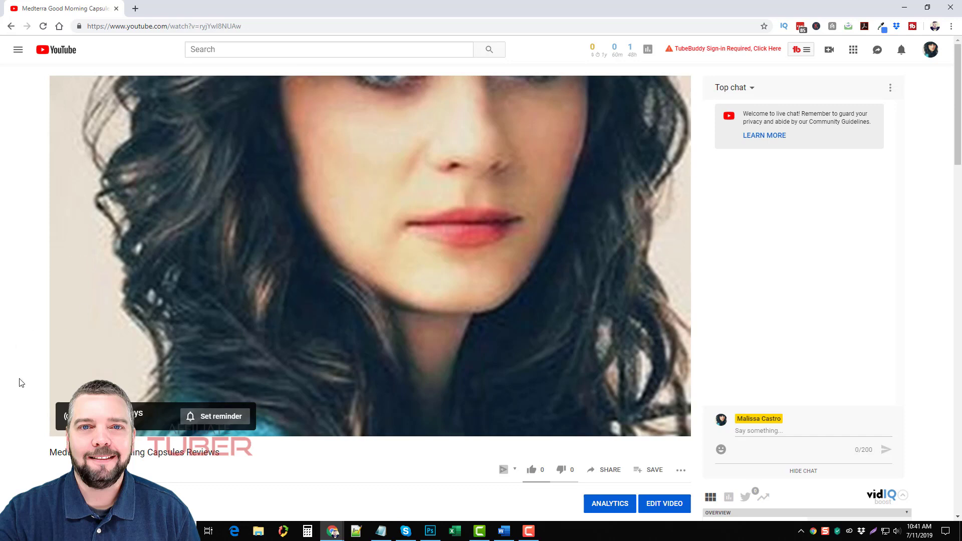
pyautogui.moveTo(235, 218)
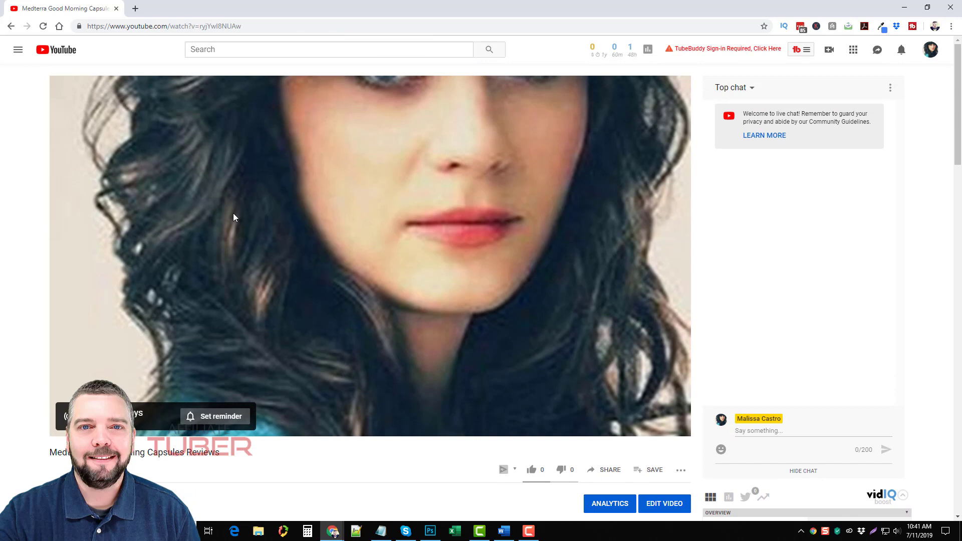
pyautogui.moveTo(175, 427)
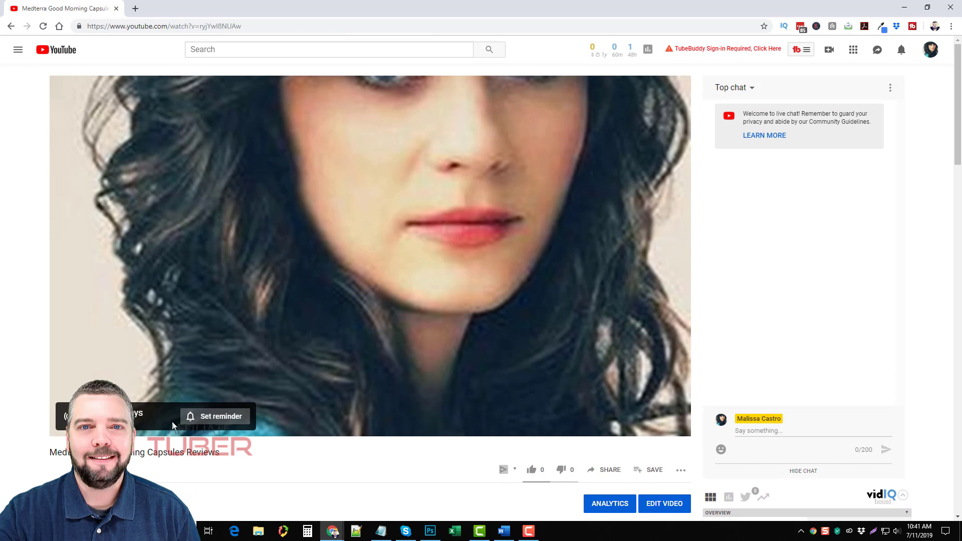
pyautogui.scroll(-3)
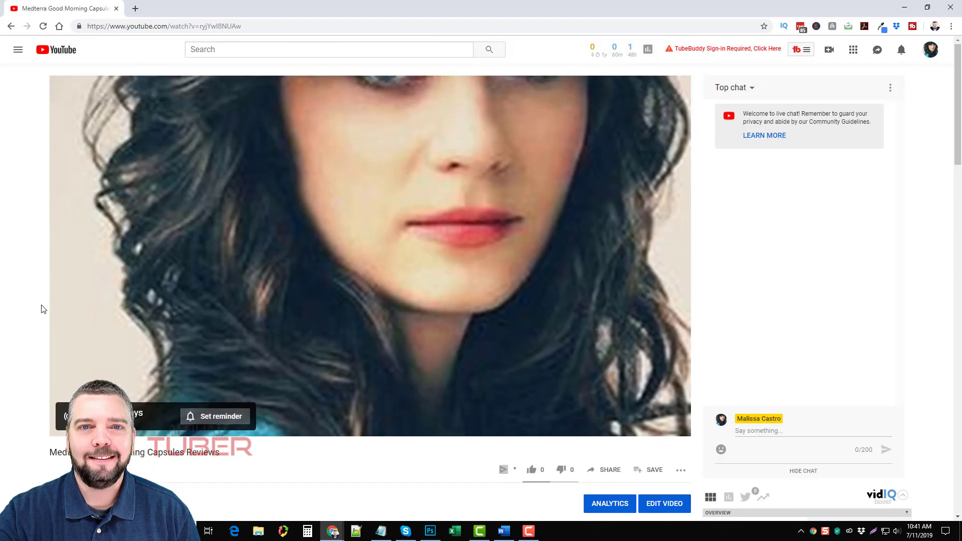
pyautogui.moveTo(633, 304)
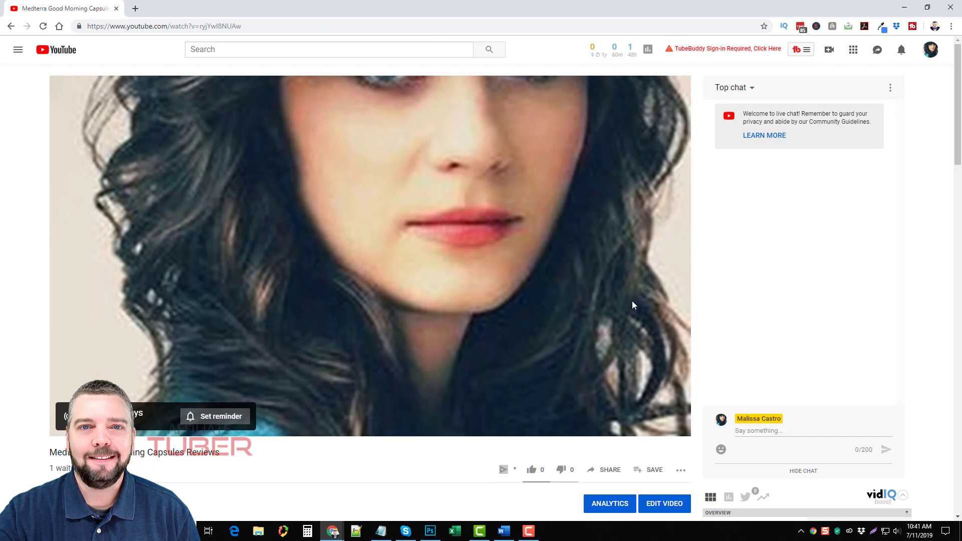
pyautogui.moveTo(362, 178)
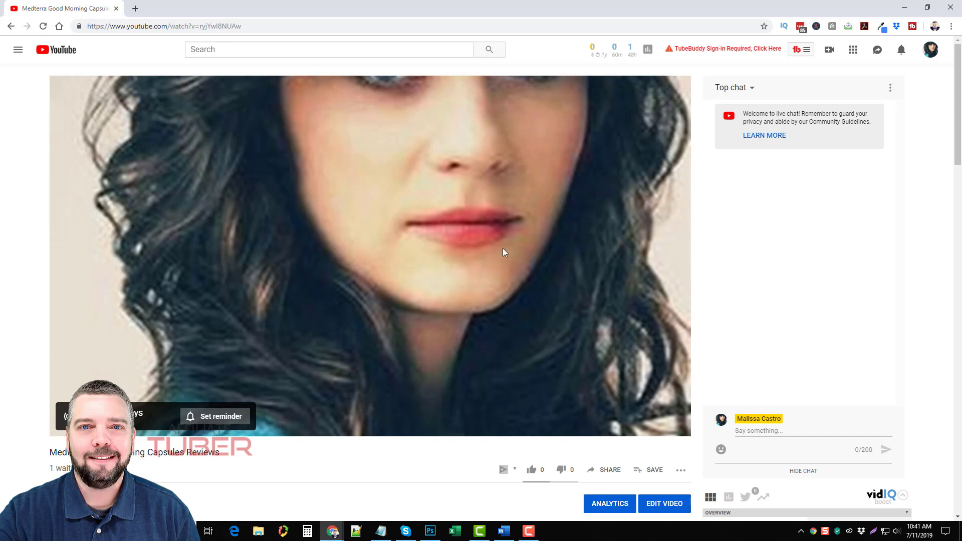
pyautogui.moveTo(214, 219)
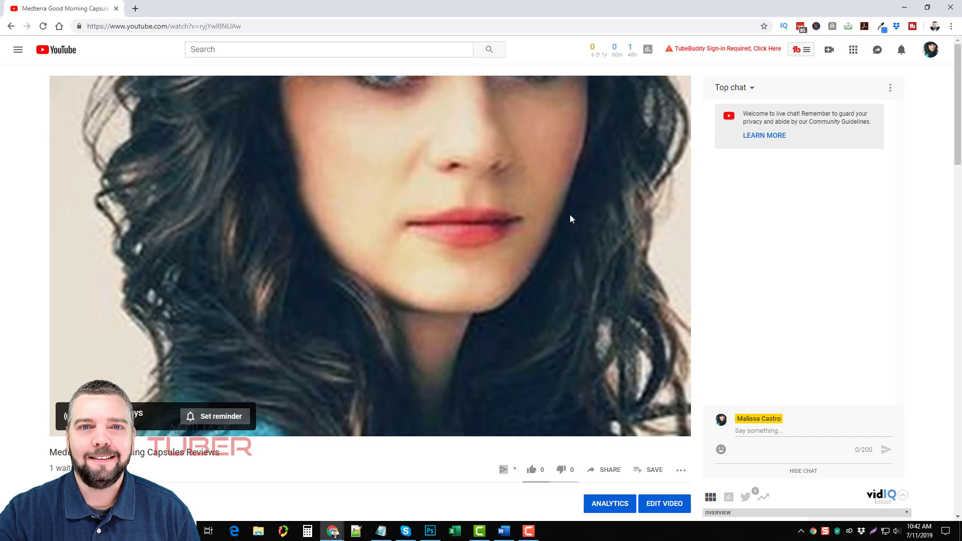
pyautogui.moveTo(23, 267)
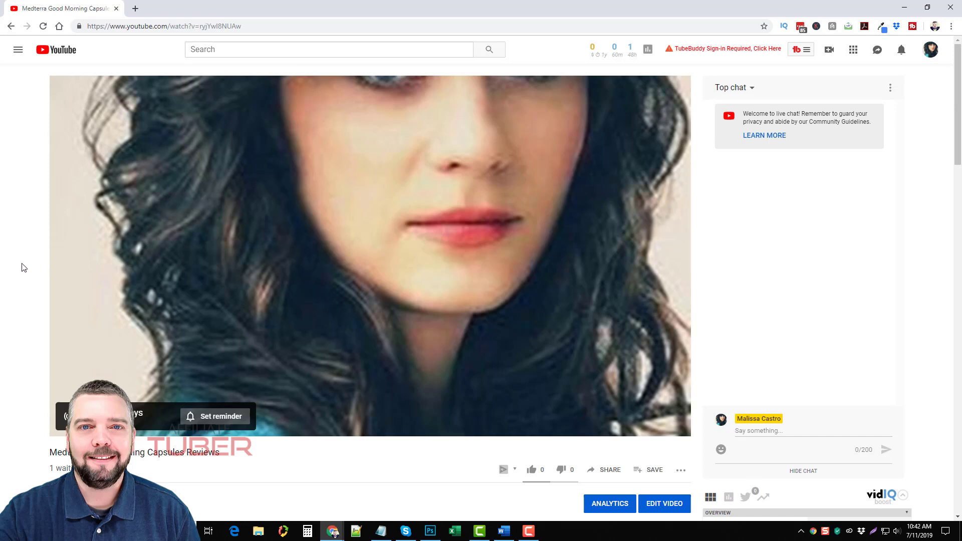
# - Select the premiere title 'Medterra Good Morning Capsules Reviews' on the watch page and copy it
pyautogui.scroll(-3)
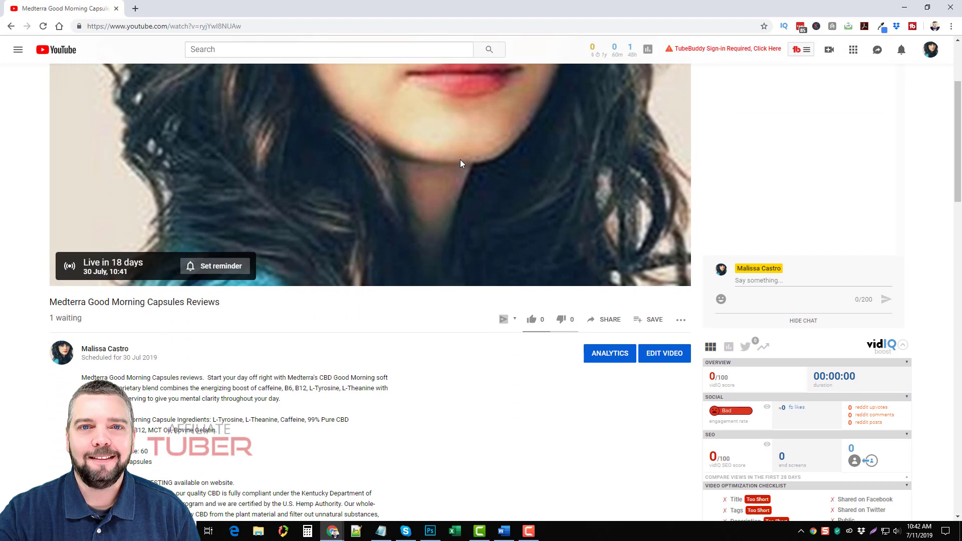
pyautogui.moveTo(371, 259)
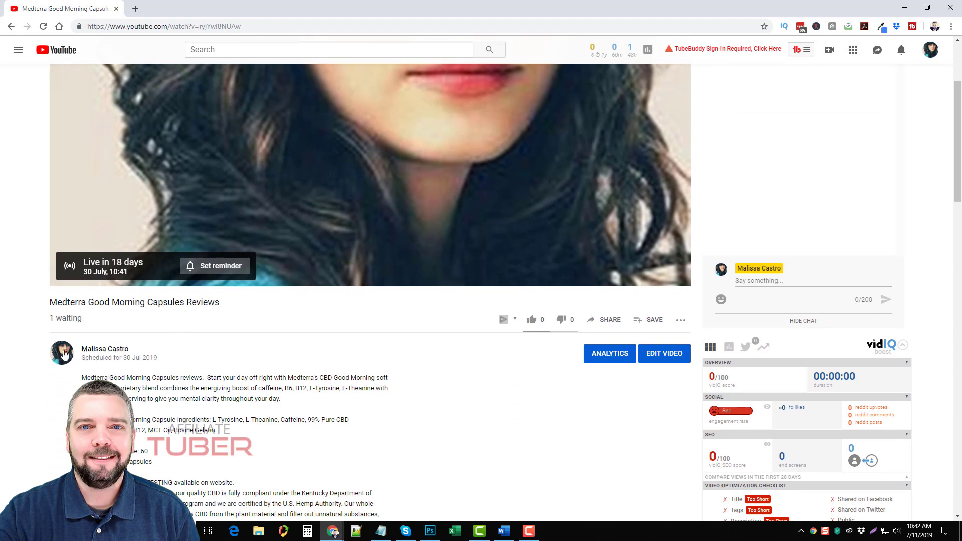
pyautogui.moveTo(103, 320)
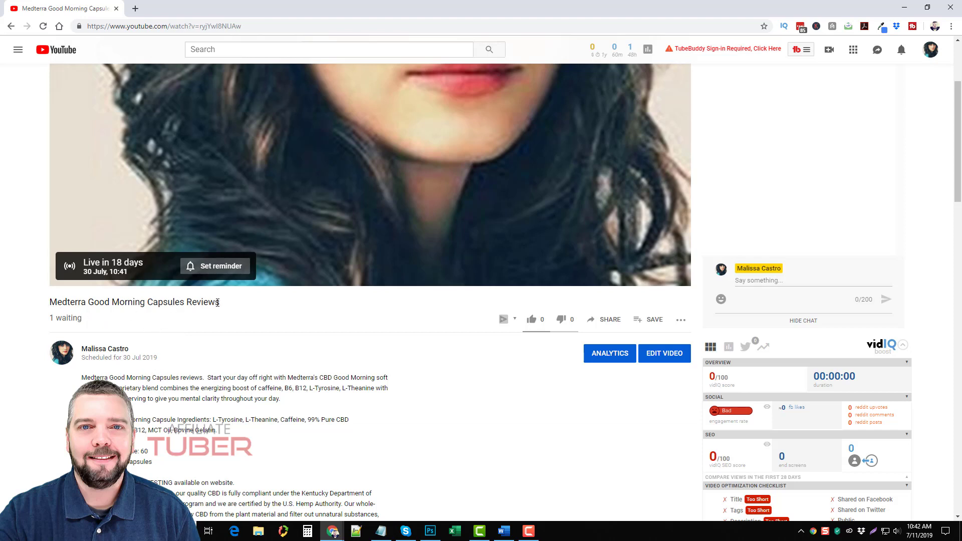
pyautogui.moveTo(248, 345)
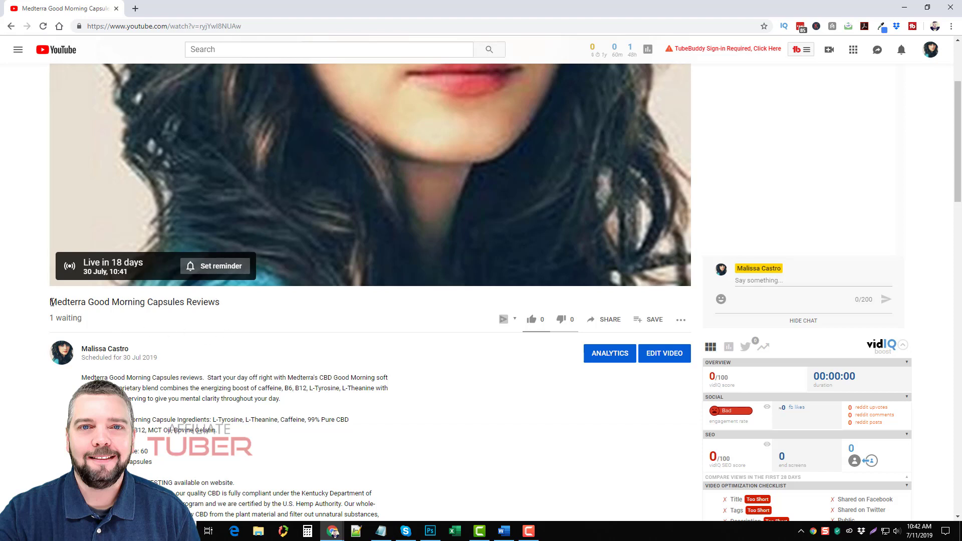
pyautogui.tripleClick(134, 303)
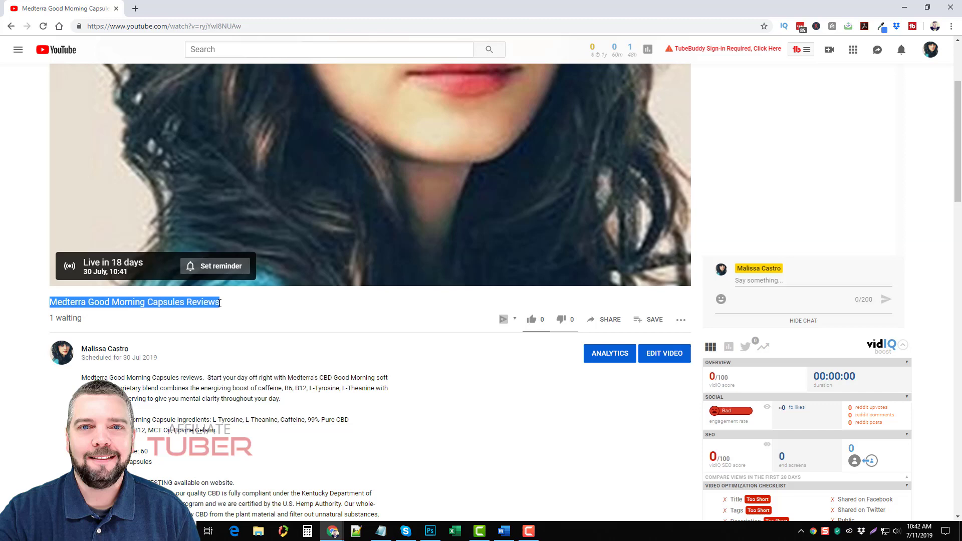
pyautogui.click(231, 307)
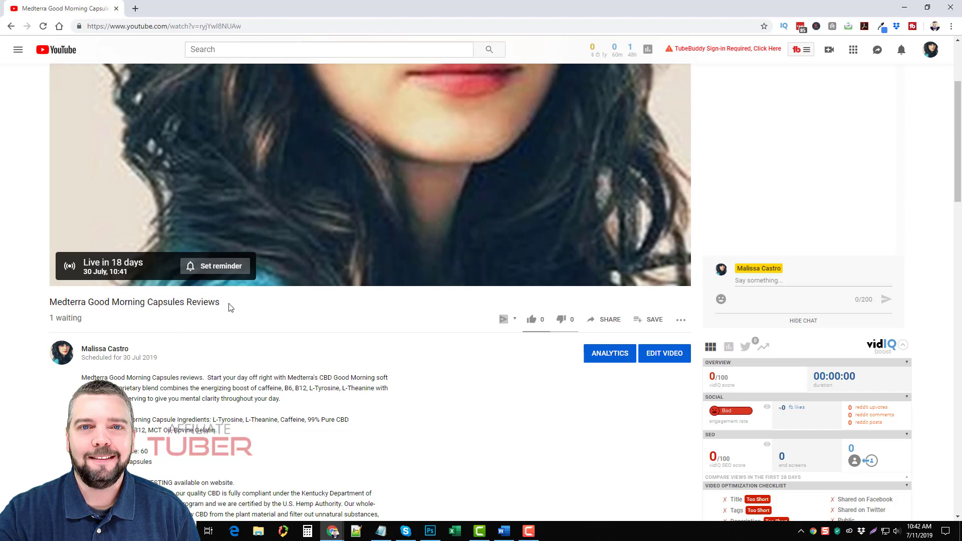
pyautogui.scroll(-3)
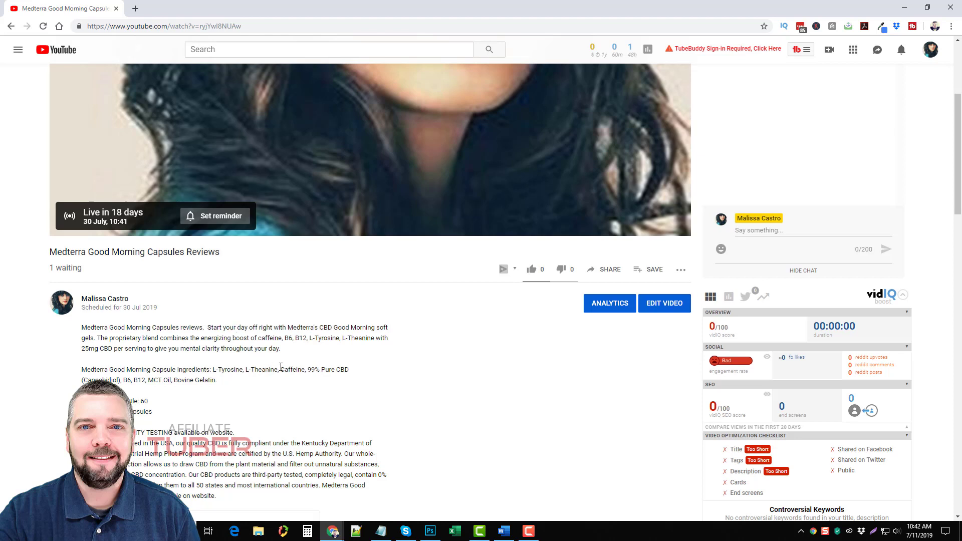
pyautogui.moveTo(314, 348)
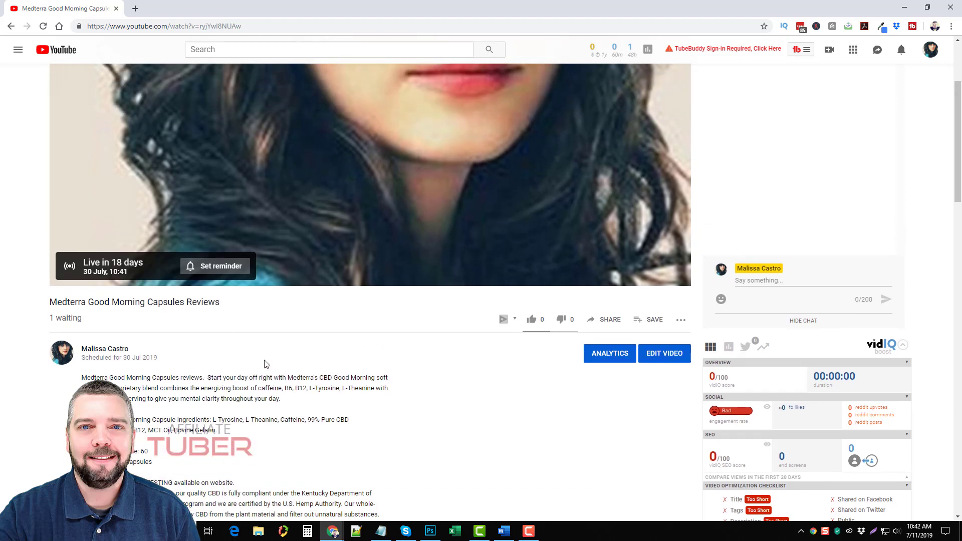
pyautogui.moveTo(116, 331)
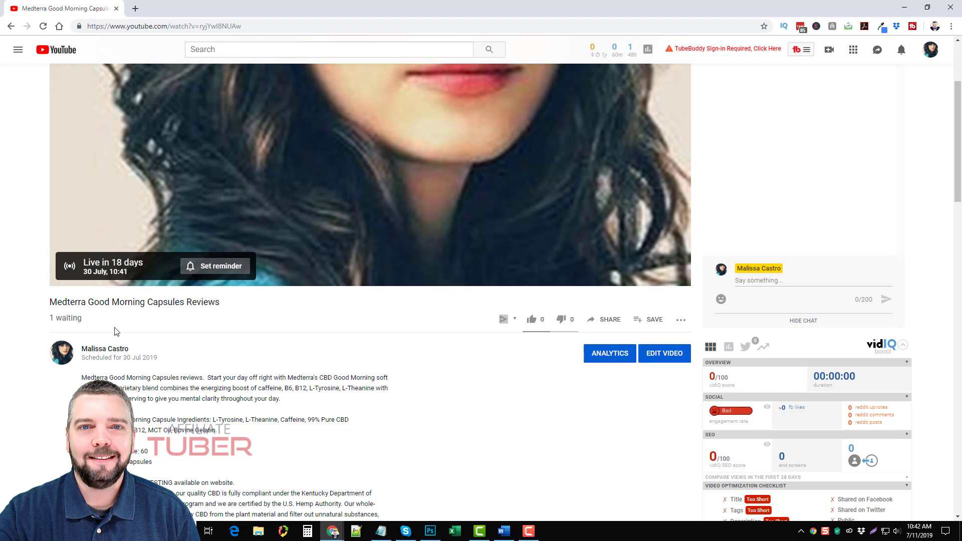
pyautogui.scroll(-3)
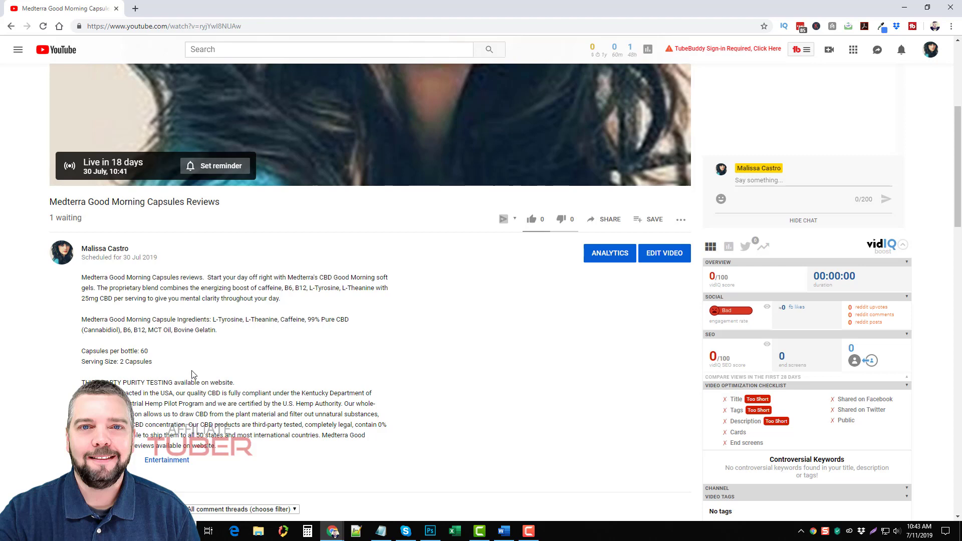
pyautogui.moveTo(220, 365)
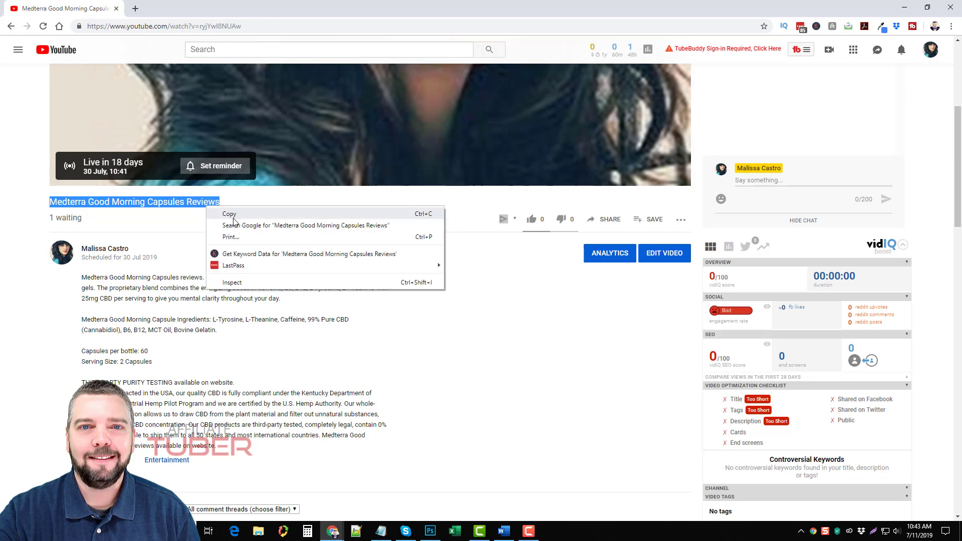
pyautogui.click(230, 213)
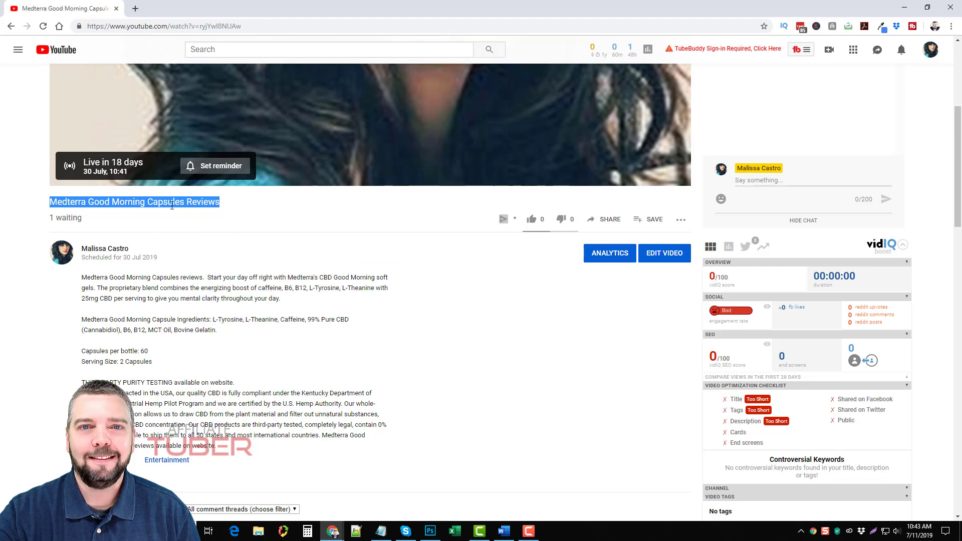
pyautogui.moveTo(237, 215)
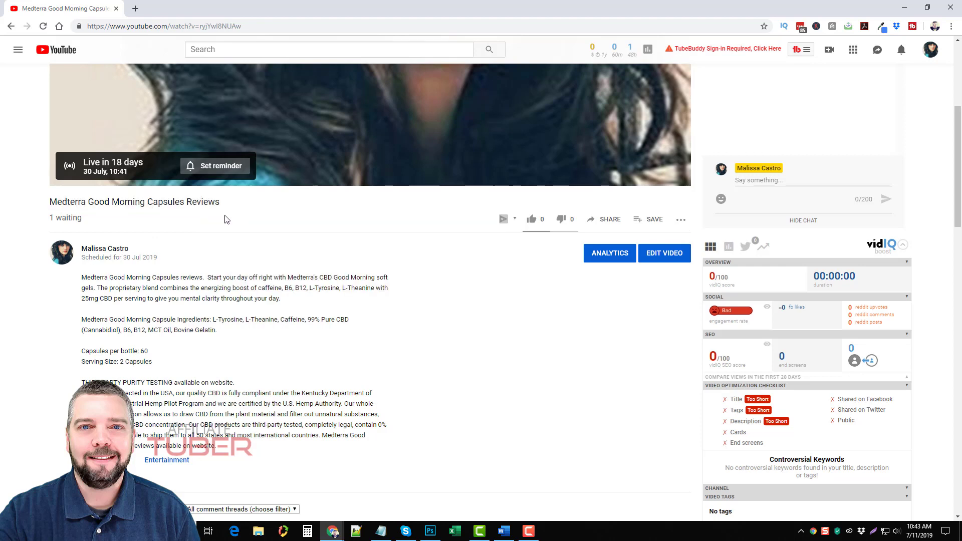
pyautogui.moveTo(236, 209)
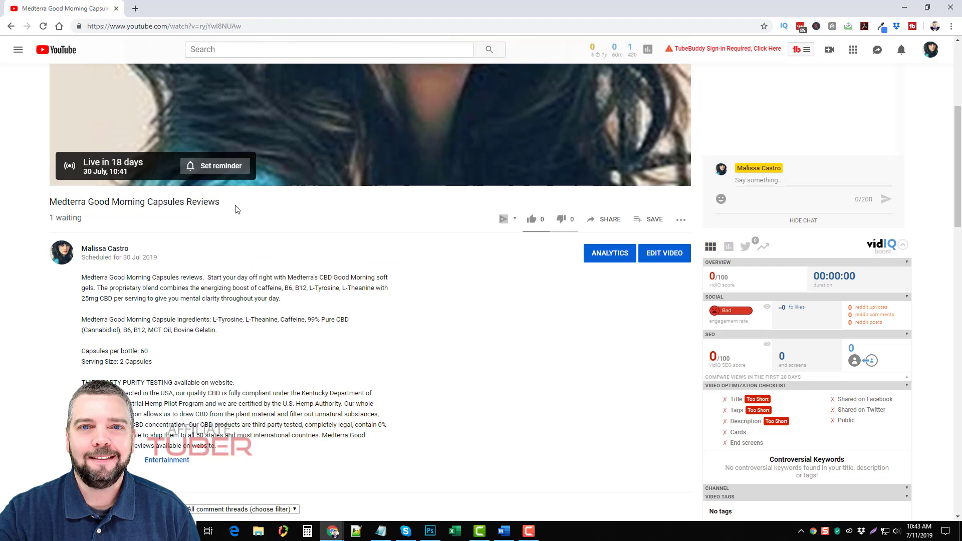
pyautogui.moveTo(342, 387)
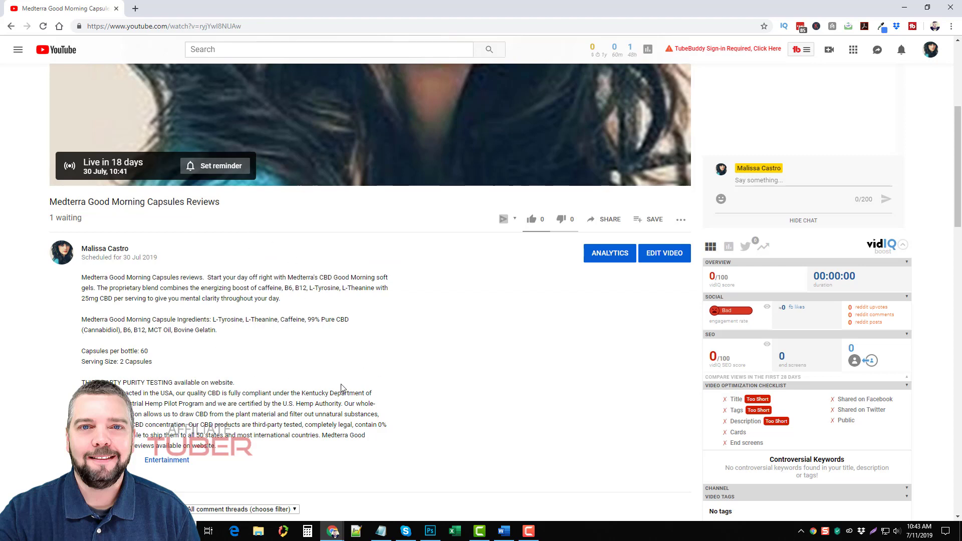
pyautogui.moveTo(292, 357)
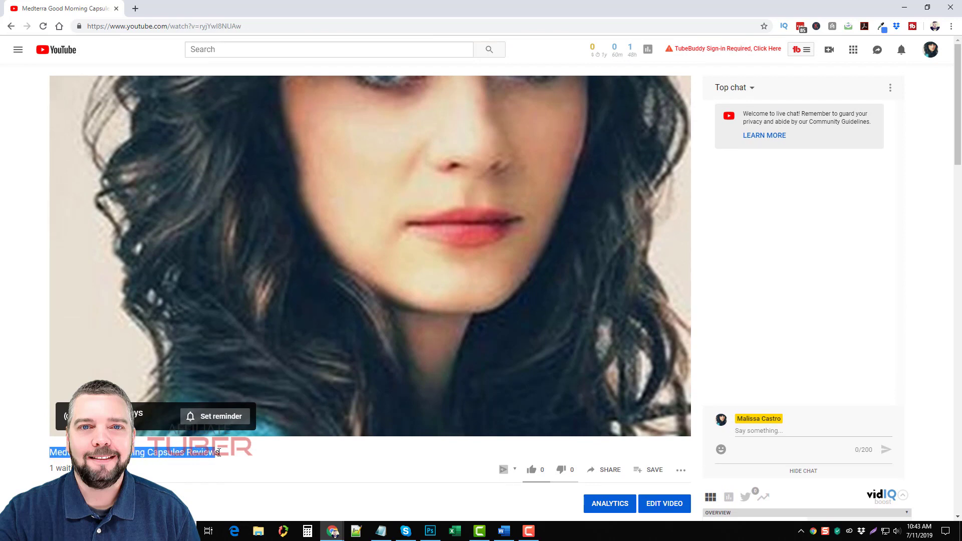
# - Copy the highlighted 'Medterra Good Morning Capsules Reviews' title via the context menu's Copy
pyautogui.rightClick(217, 452)
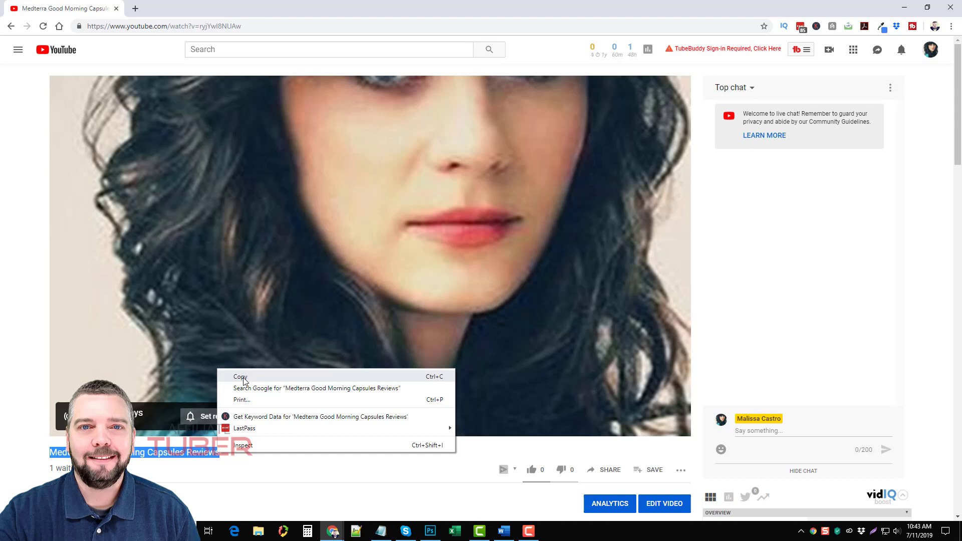
pyautogui.click(354, 396)
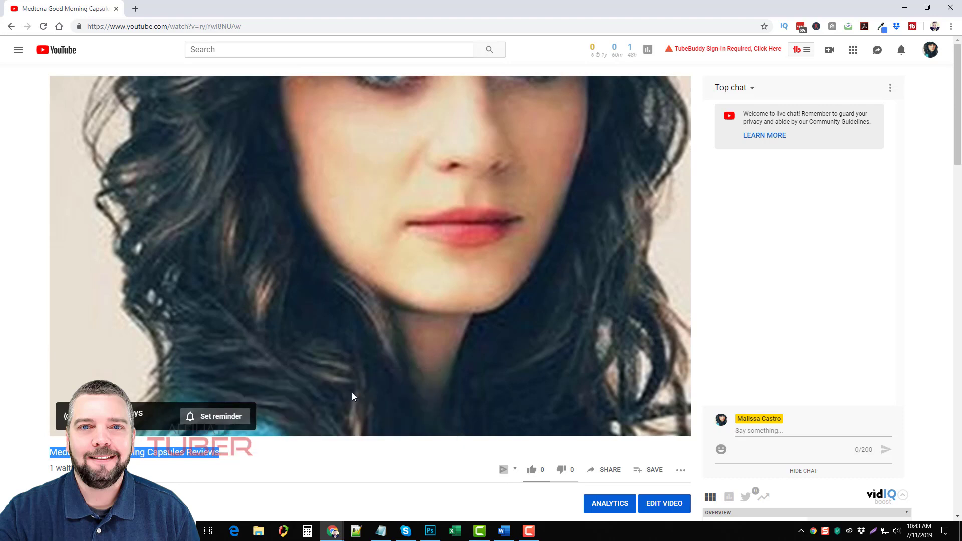
pyautogui.moveTo(253, 465)
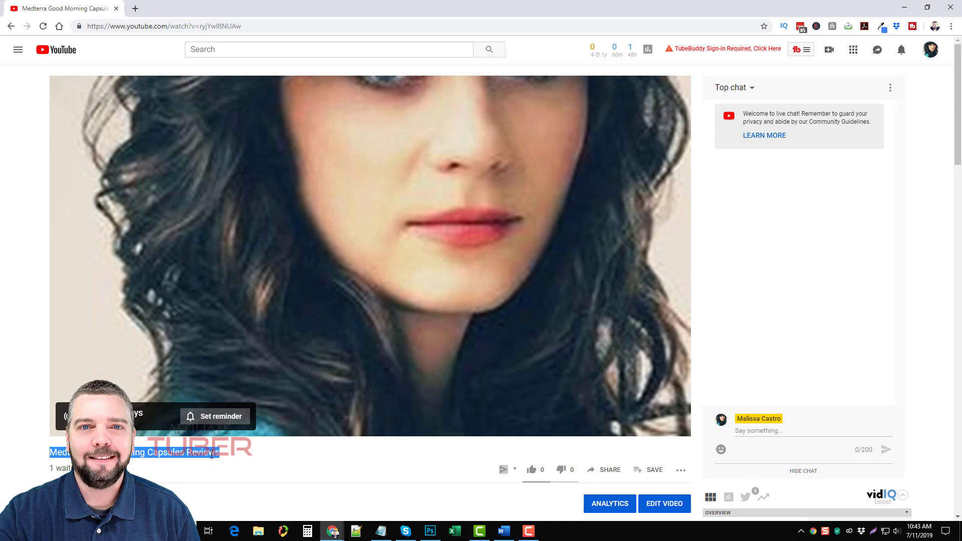
pyautogui.moveTo(357, 156)
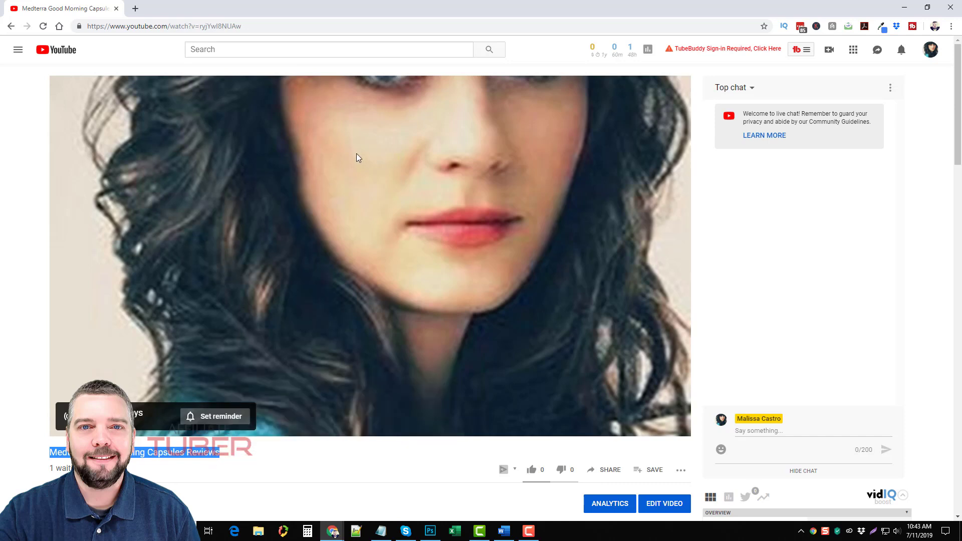
pyautogui.moveTo(779, 156)
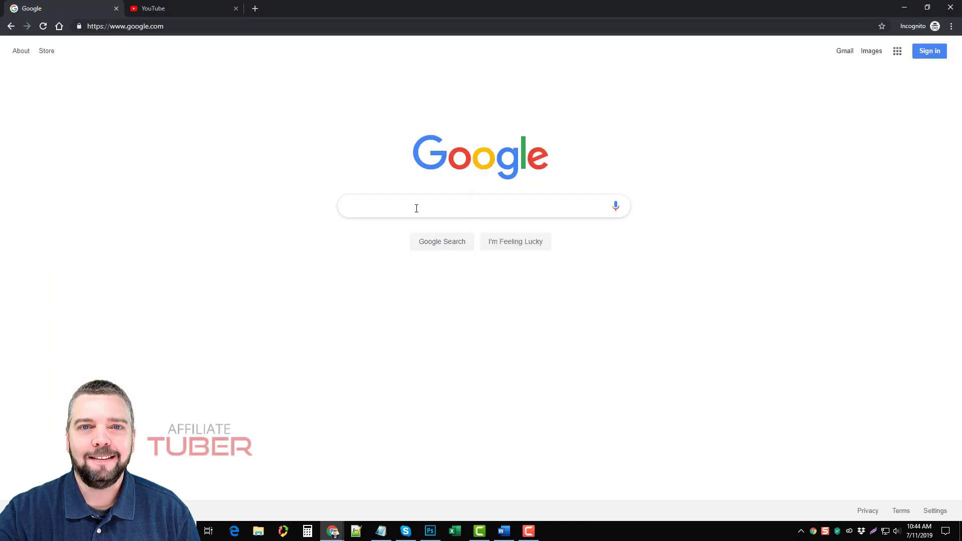
# - Search Google for 'Medterra Good Morning Capsules Reviews' and highlight the YouTube result's '3 days ago' upload date
pyautogui.write('Medterra Good Morning Capsules Reviews')
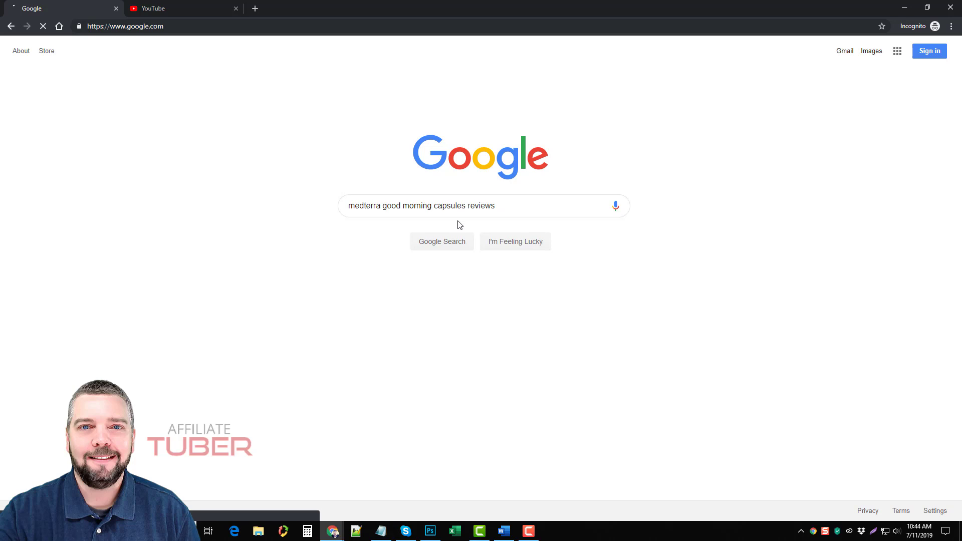
pyautogui.click(440, 242)
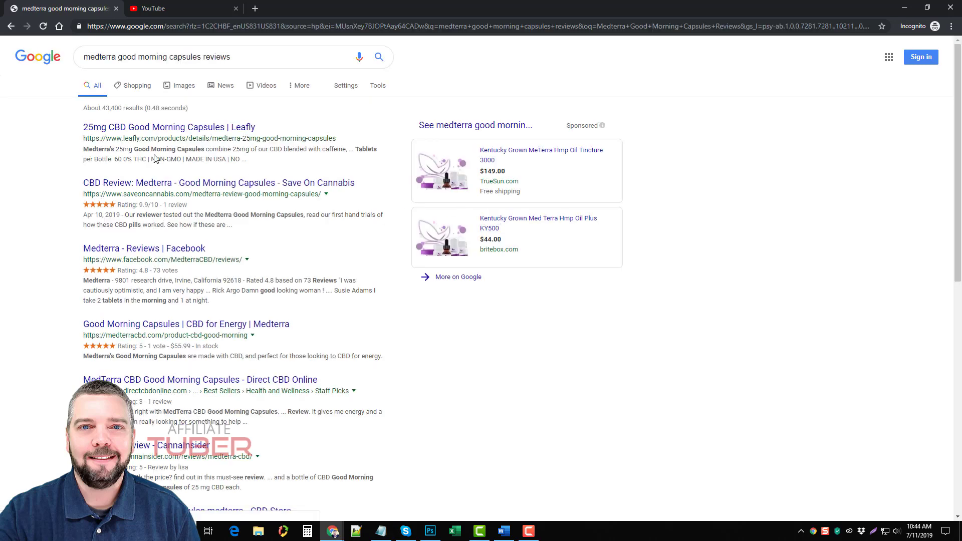
pyautogui.scroll(-3)
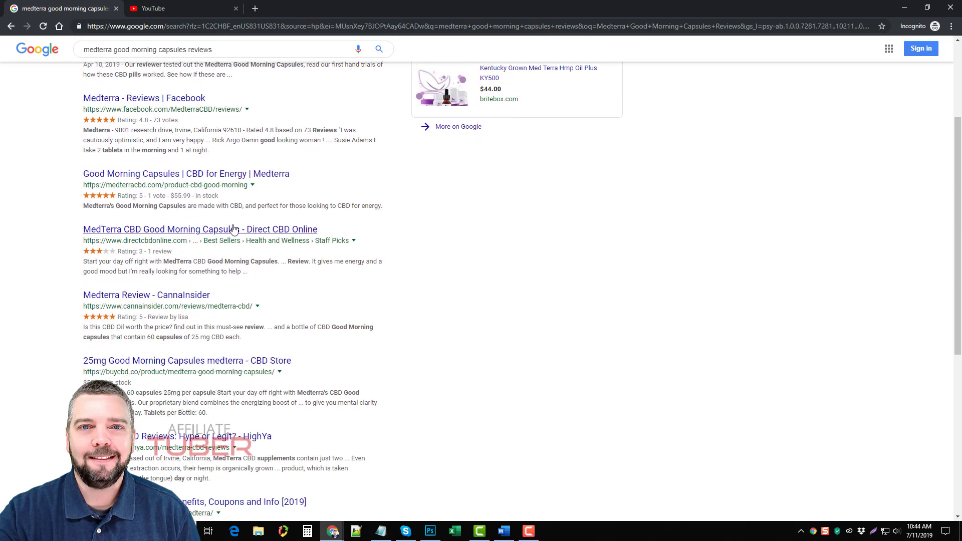
pyautogui.scroll(-3)
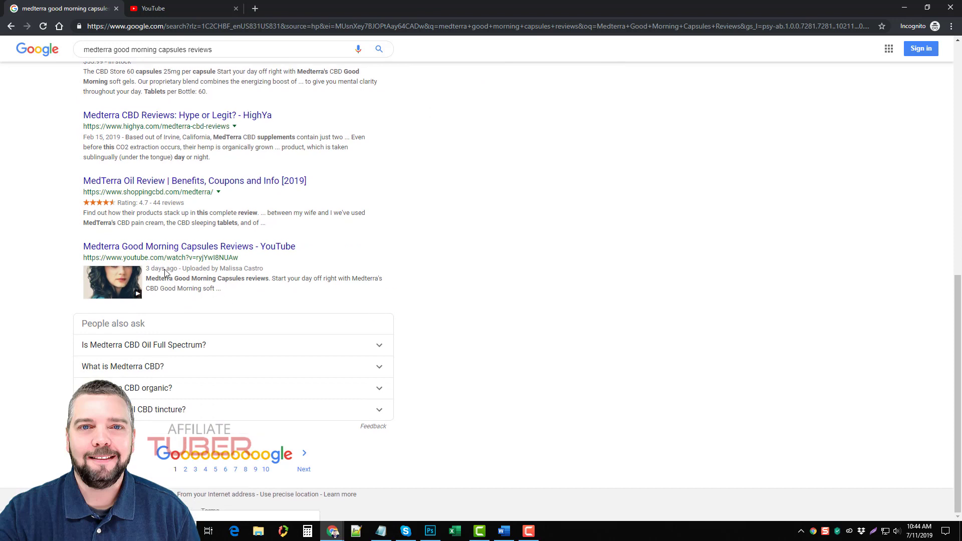
pyautogui.moveTo(155, 277)
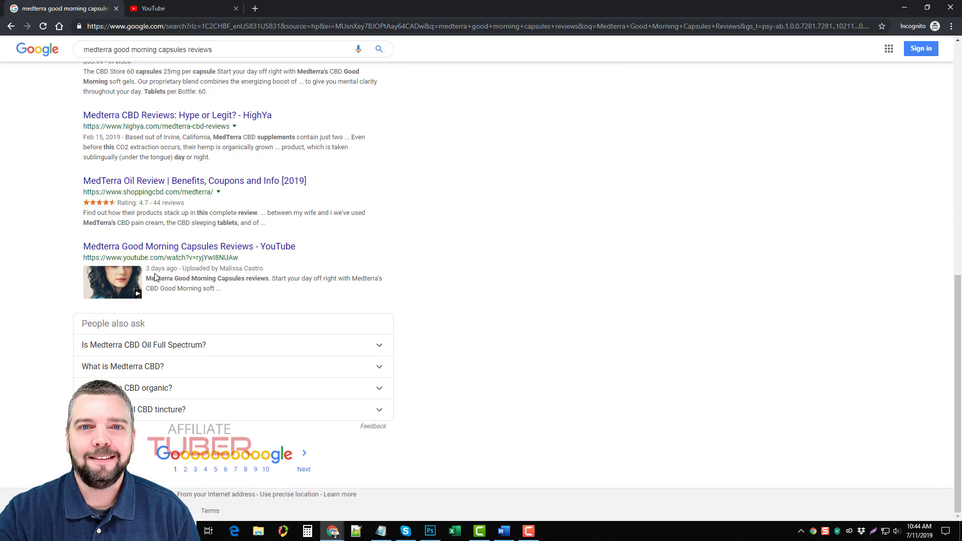
pyautogui.doubleClick(162, 269)
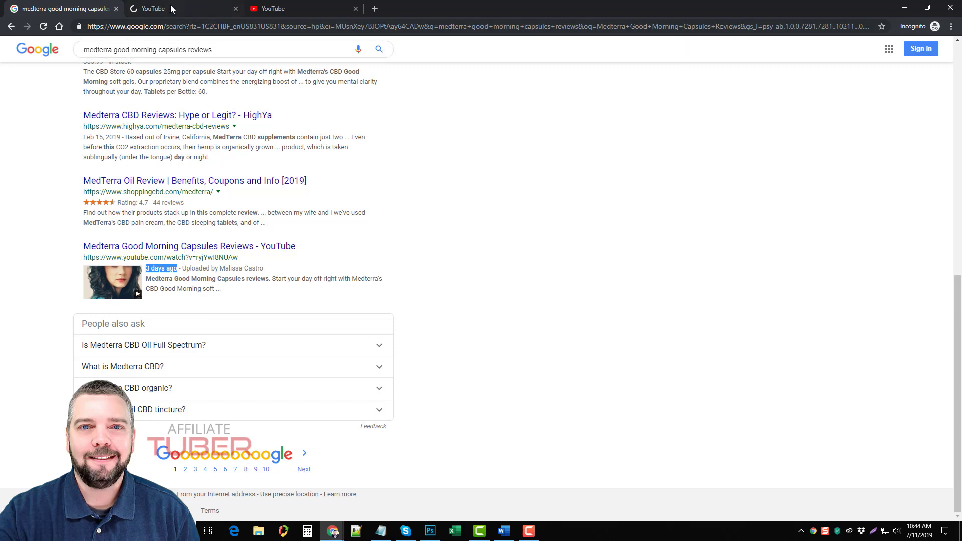
# - View the premiere's watch page in the new tab, then switch to the other YouTube tab
pyautogui.click(188, 247)
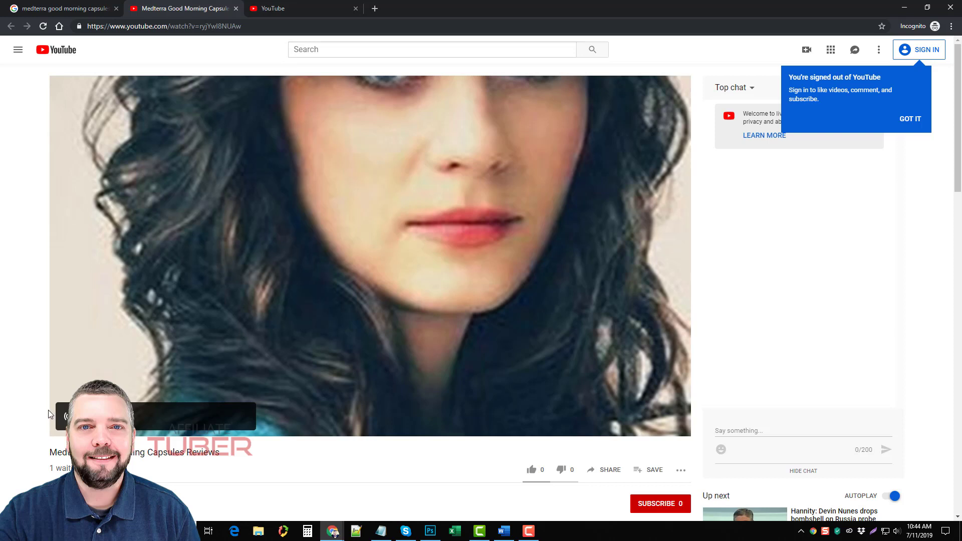
pyautogui.moveTo(382, 325)
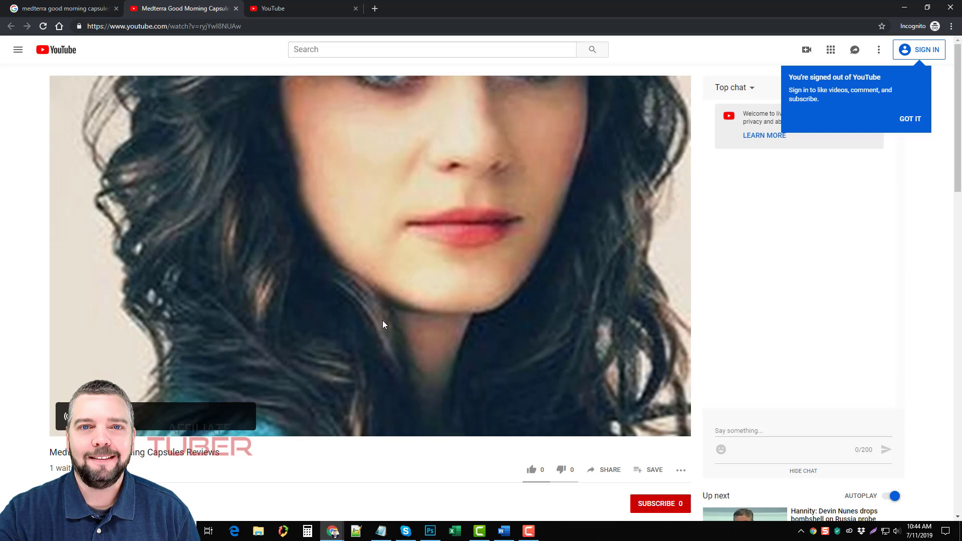
pyautogui.moveTo(156, 258)
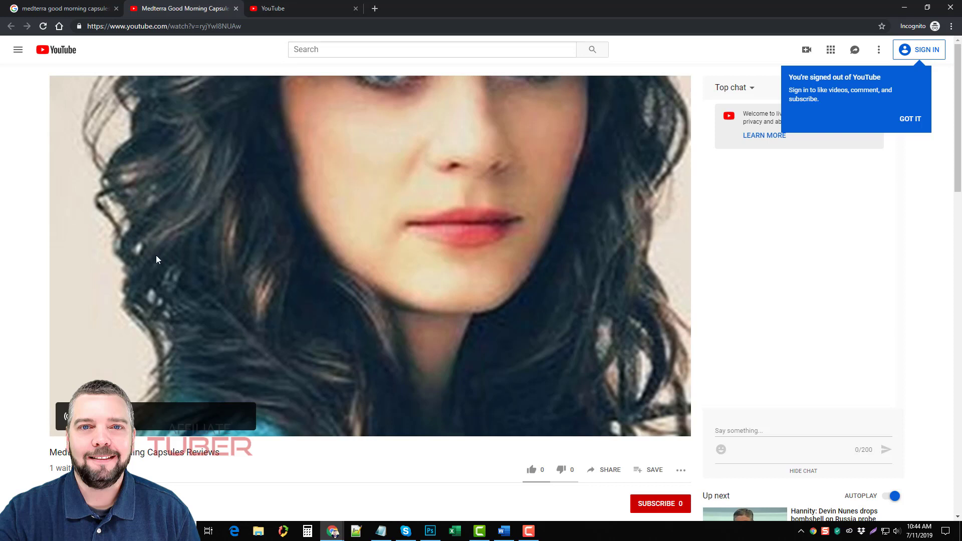
pyautogui.moveTo(327, 308)
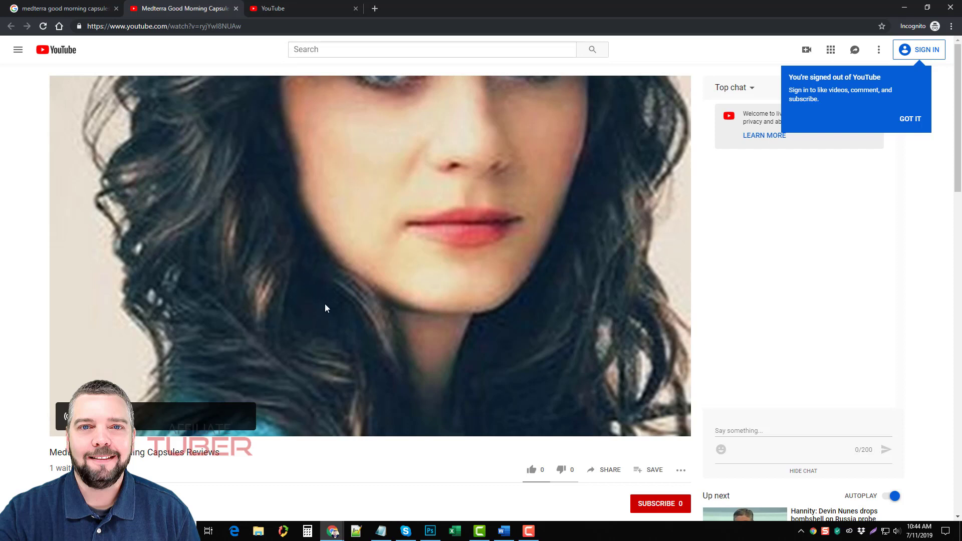
pyautogui.click(66, 9)
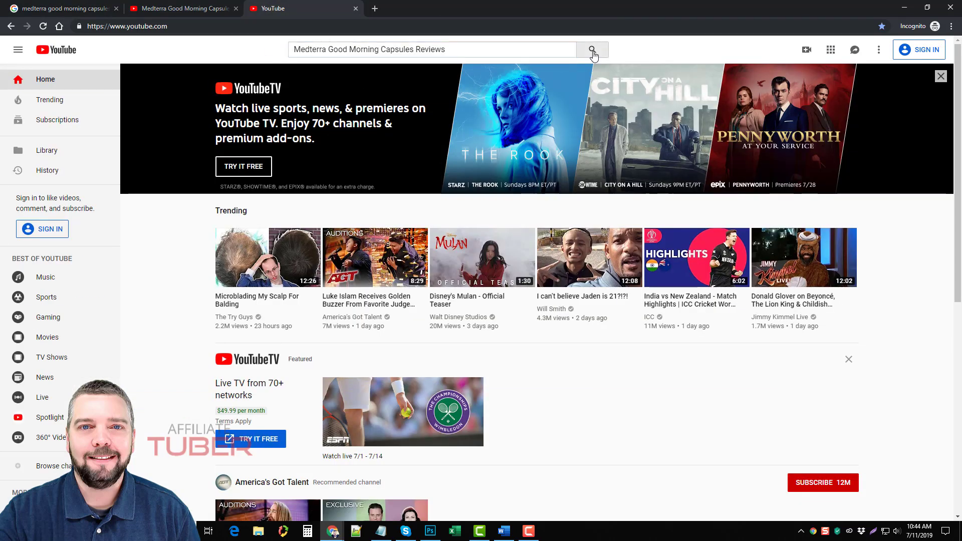
# - Run the YouTube search and open the scheduled premiere listed second in results, showing 2 waiting
pyautogui.click(591, 50)
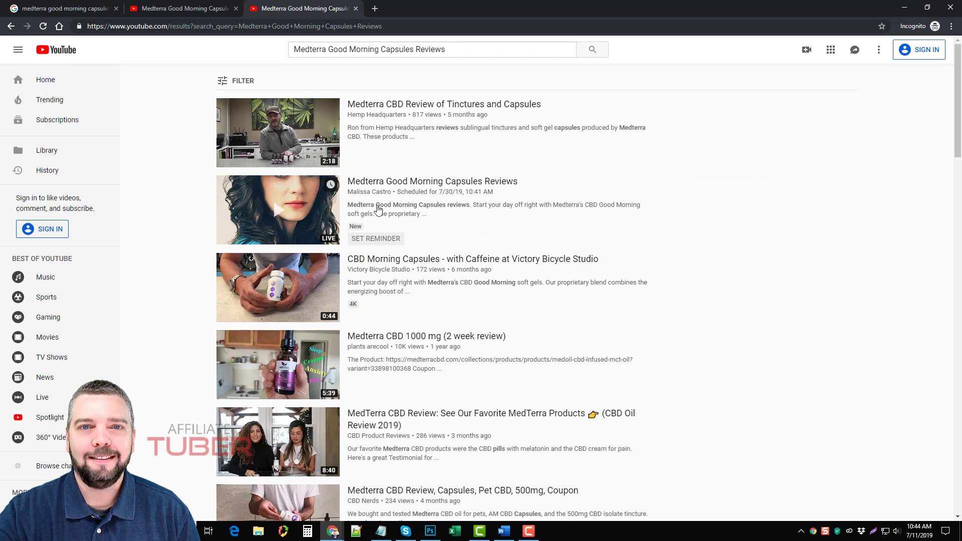
pyautogui.moveTo(443, 197)
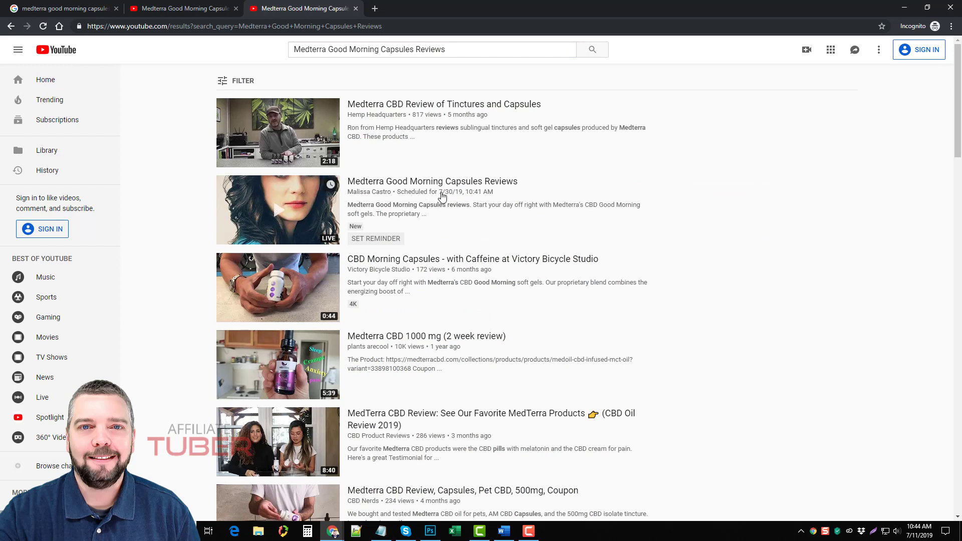
pyautogui.moveTo(451, 196)
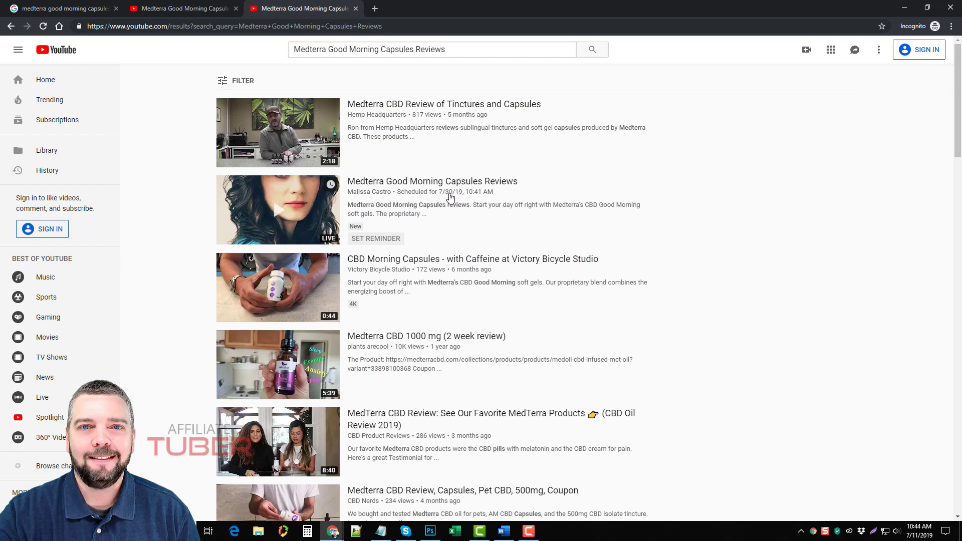
pyautogui.moveTo(441, 208)
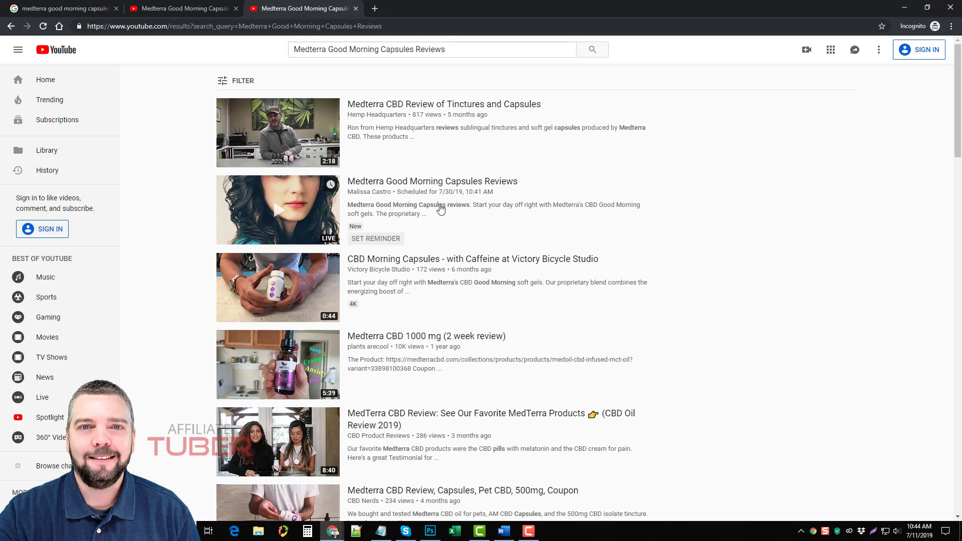
pyautogui.click(277, 210)
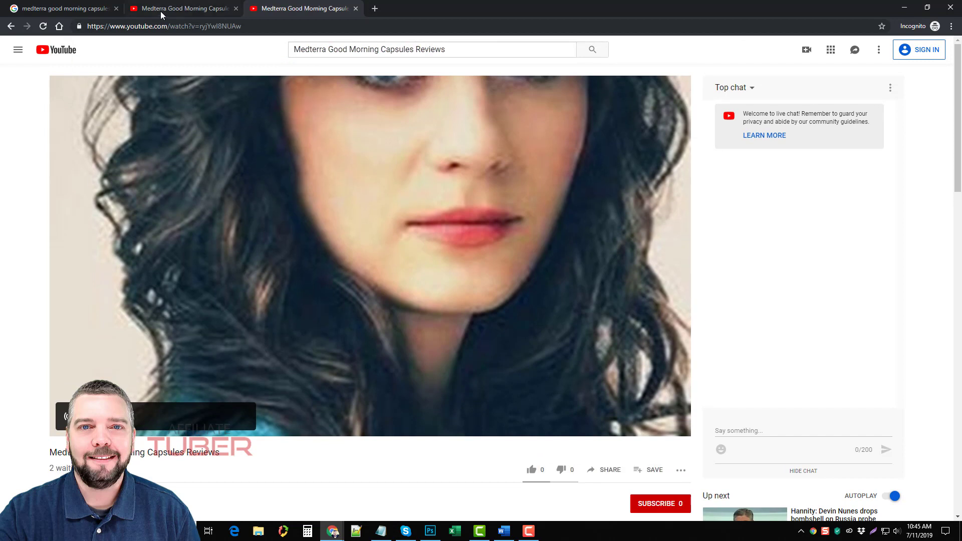
pyautogui.moveTo(279, 234)
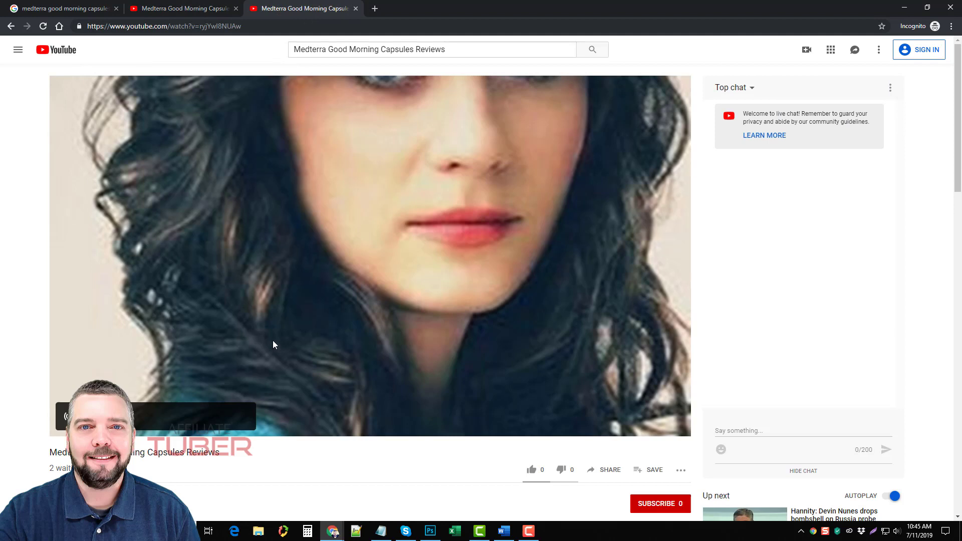
pyautogui.moveTo(40, 331)
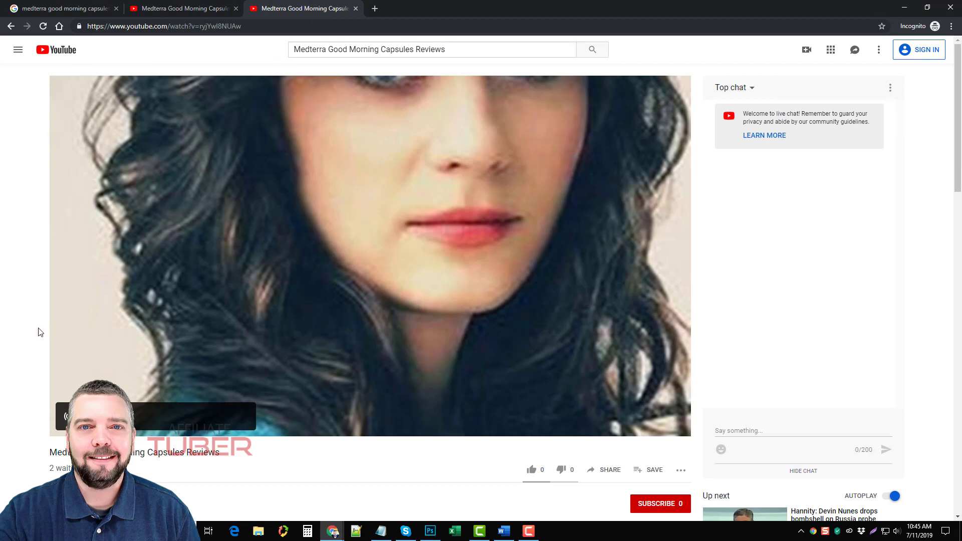
pyautogui.moveTo(45, 365)
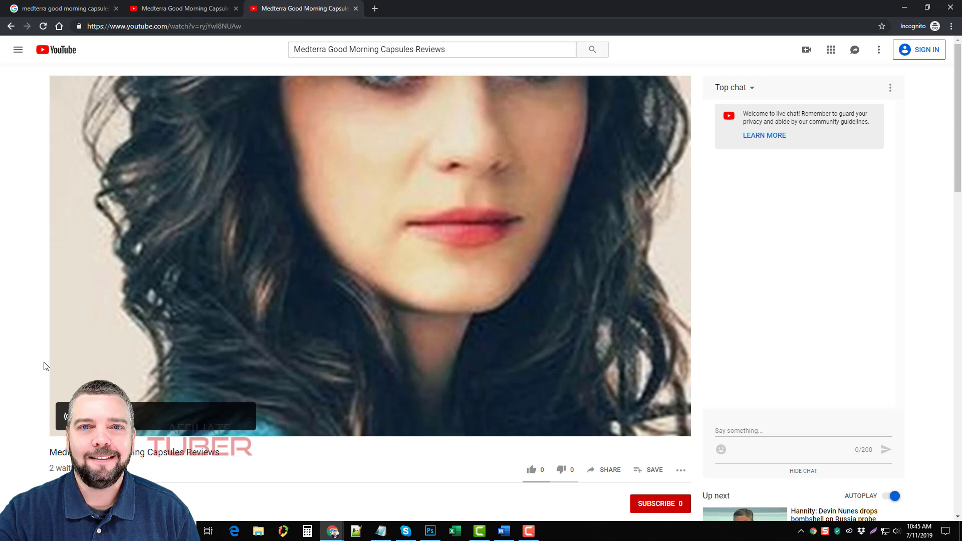
pyautogui.moveTo(26, 359)
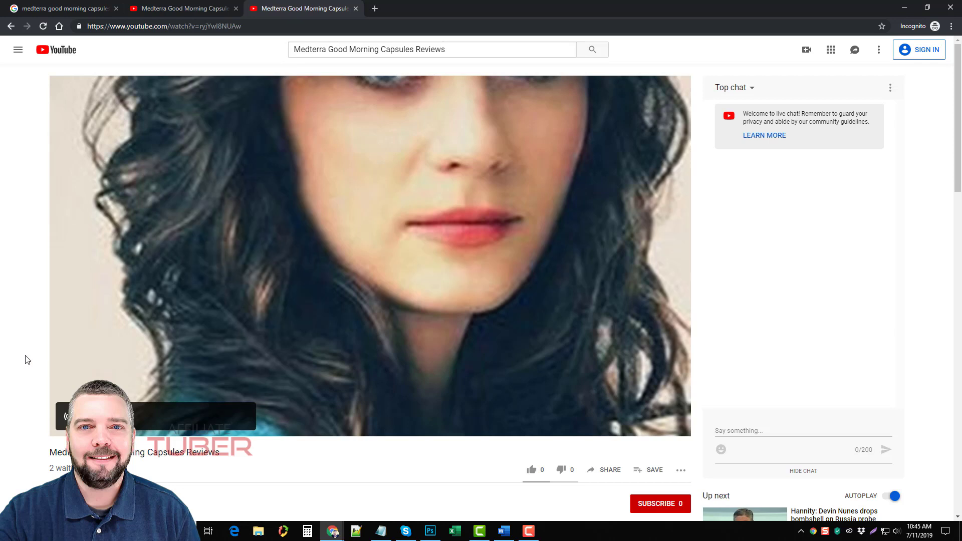
pyautogui.moveTo(916, 350)
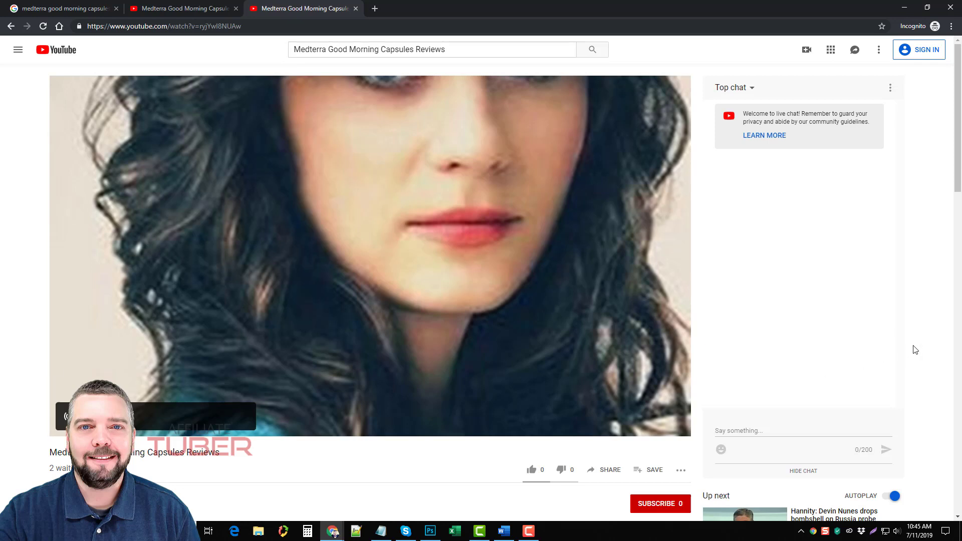
# - Keep the premiere's watch page open, scrolling while the waiting count stays at 2
pyautogui.scroll(-3)
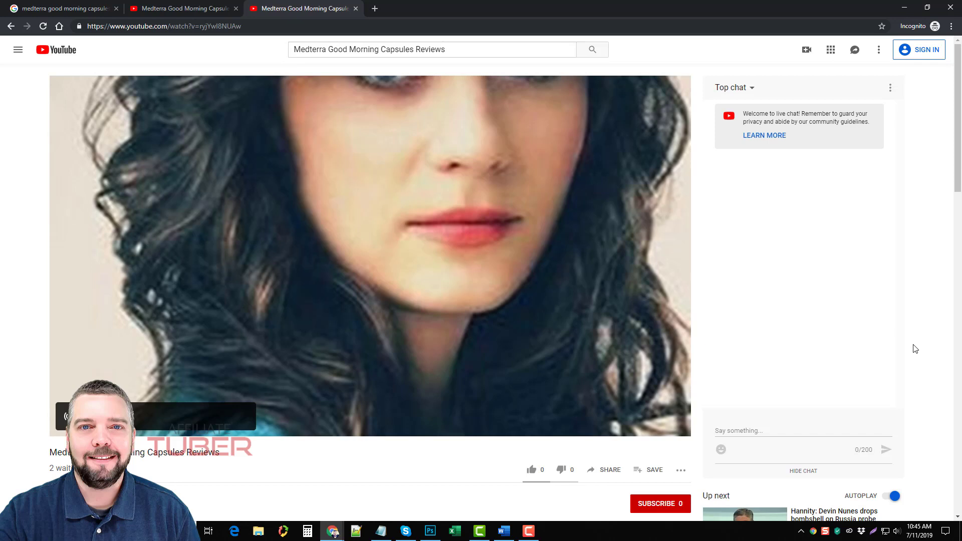
pyautogui.moveTo(83, 279)
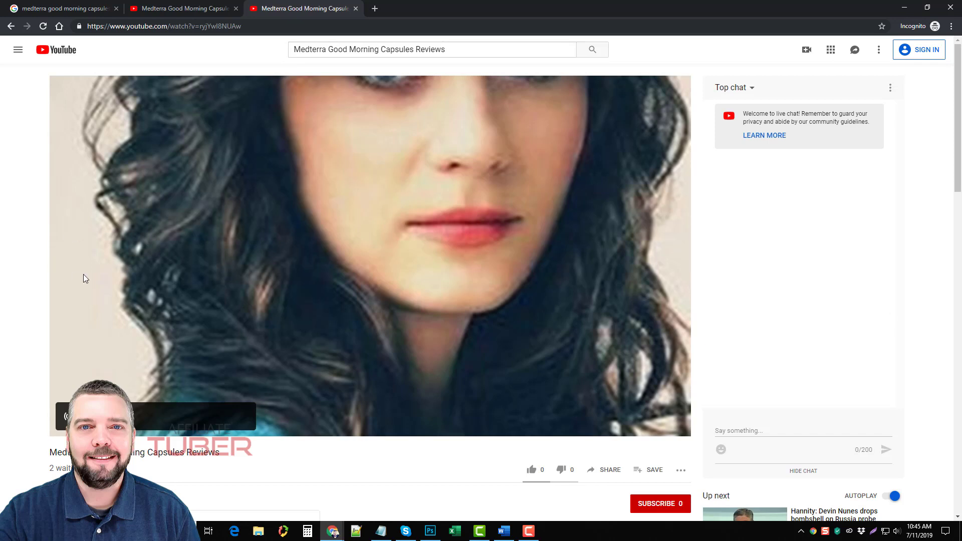
pyautogui.moveTo(329, 475)
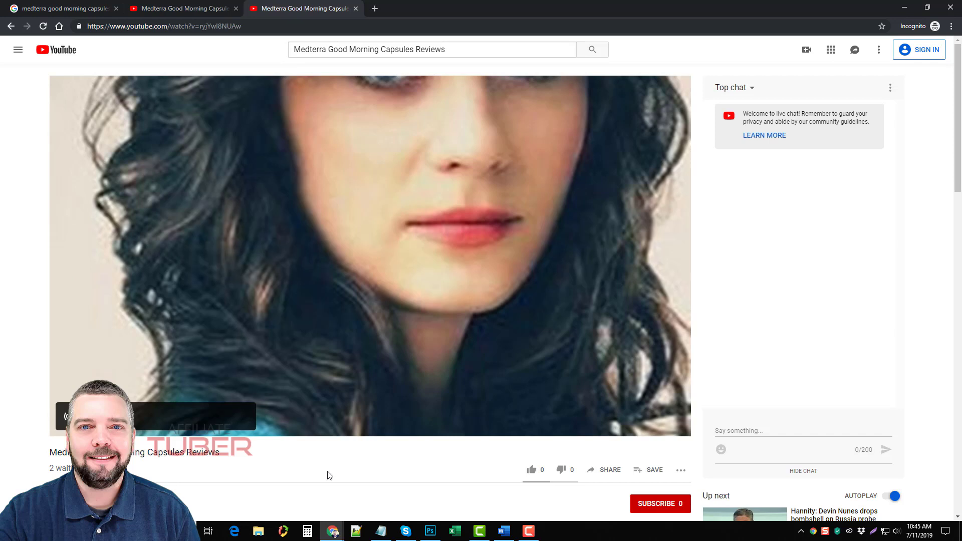
pyautogui.moveTo(770, 305)
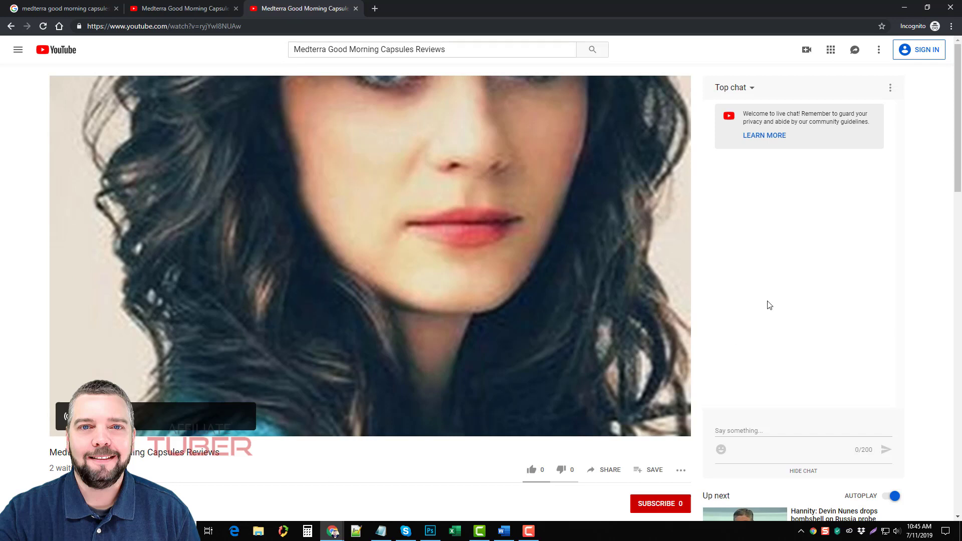
pyautogui.moveTo(870, 283)
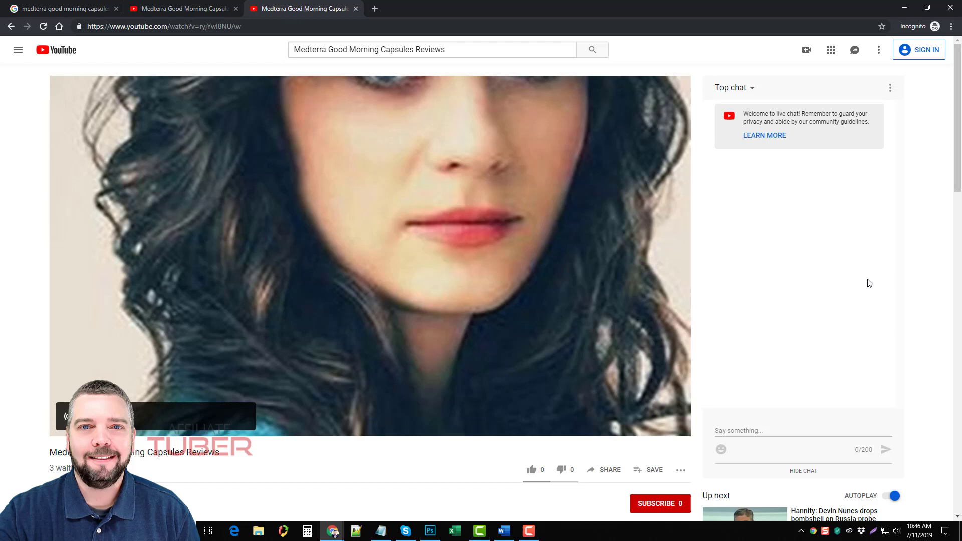
pyautogui.moveTo(922, 275)
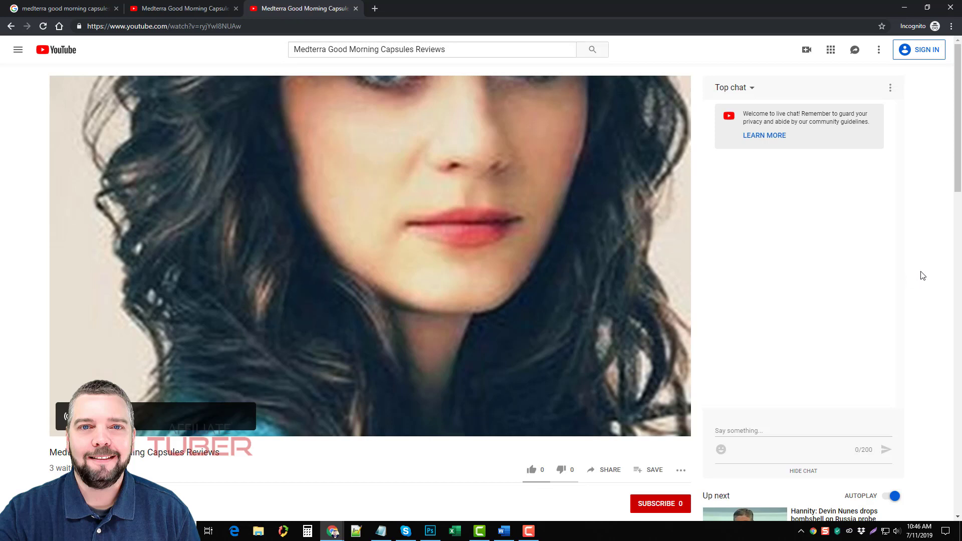